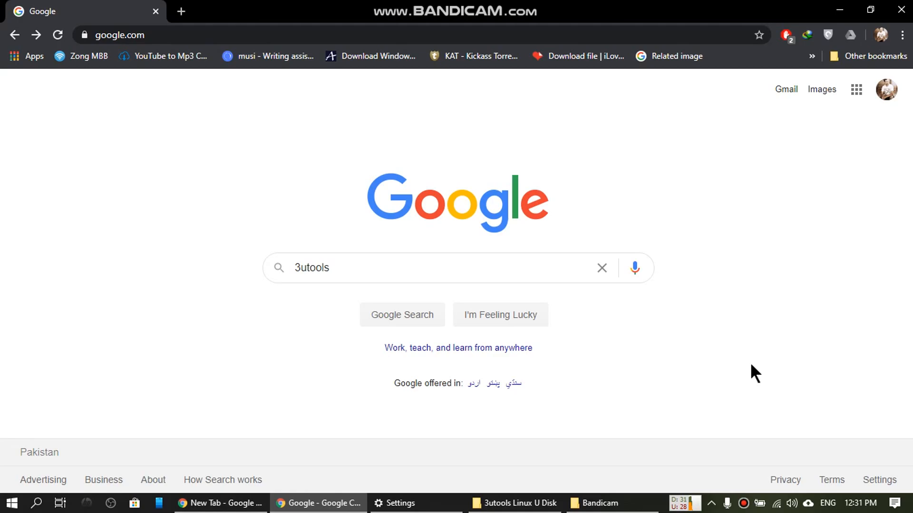
mouse_move(103, 230)
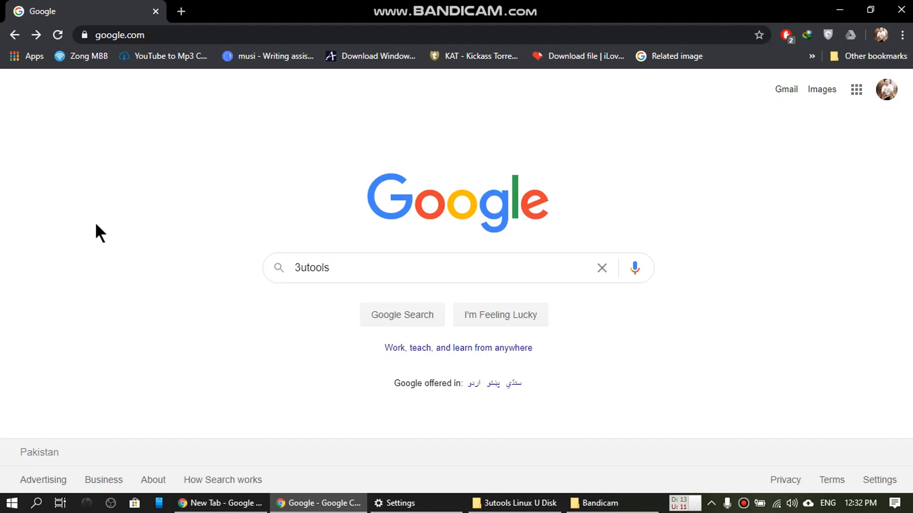
Extend the Google query to '3utools checkra1n' and pick that suggestion
click(379, 268)
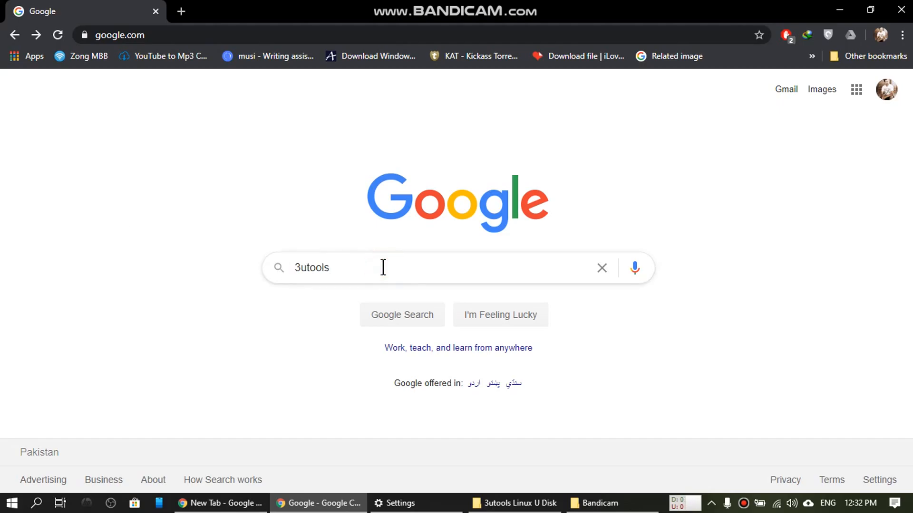
text(che)
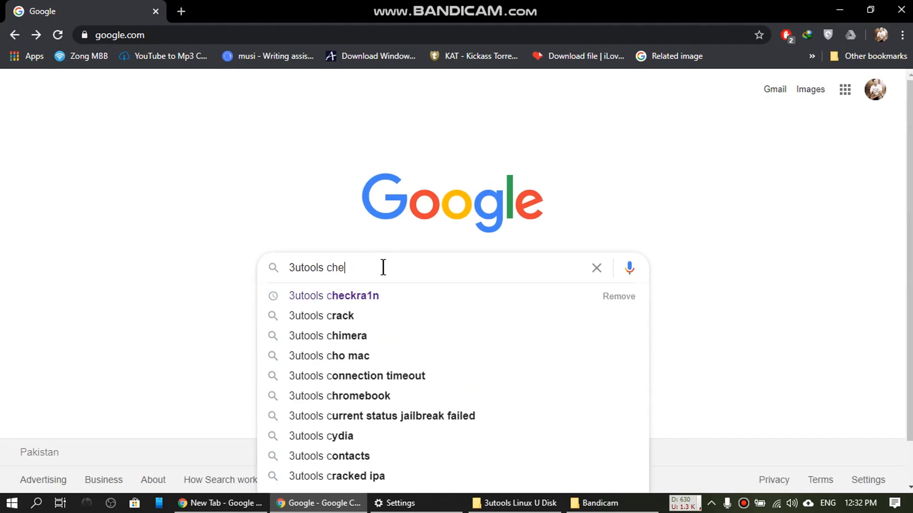
click(332, 296)
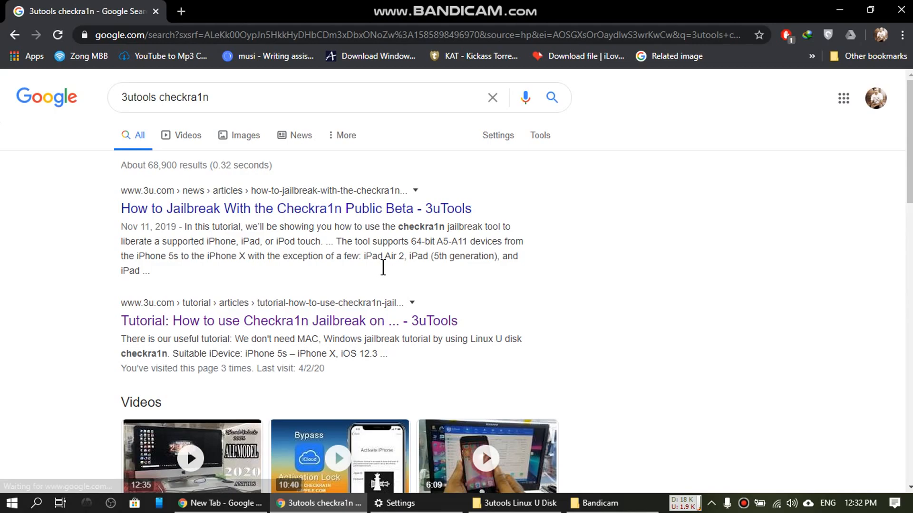
mouse_move(67, 282)
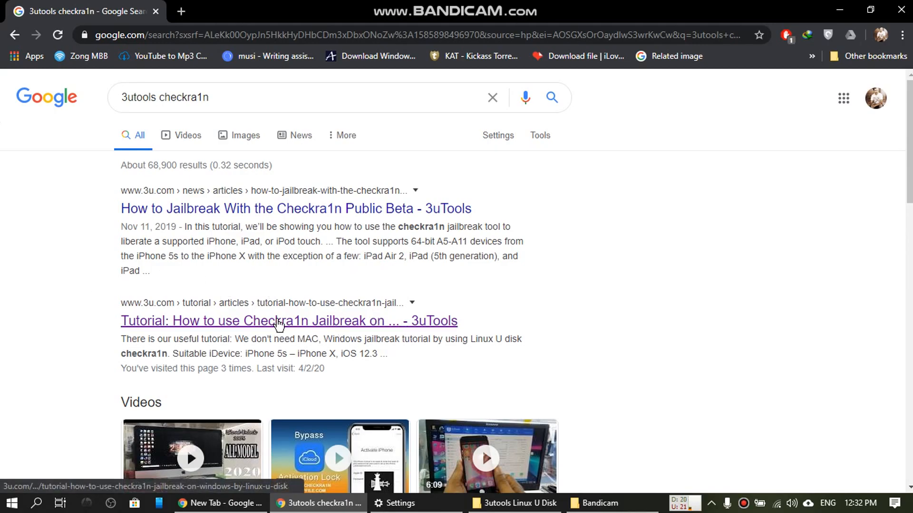
Open the 3uTools 'How to use Checkra1n Jailbreak' U-disk tutorial and scroll through it
click(289, 320)
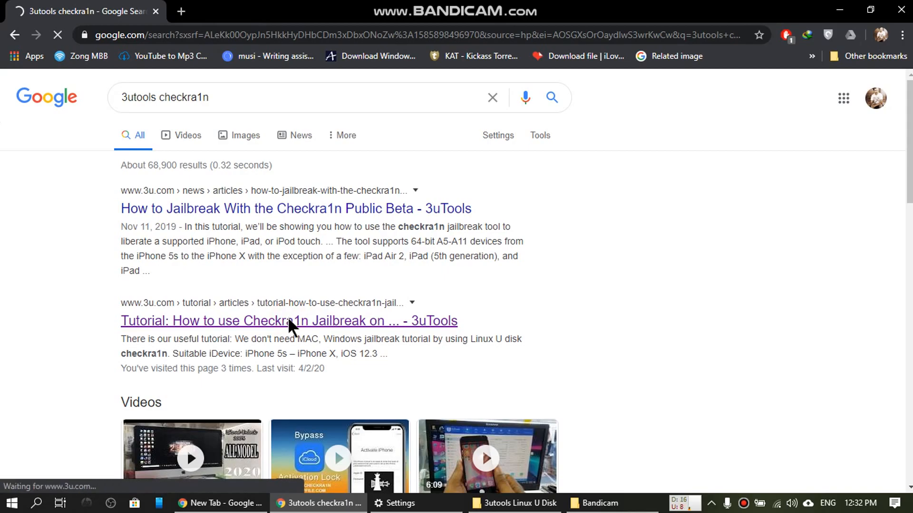
click(289, 321)
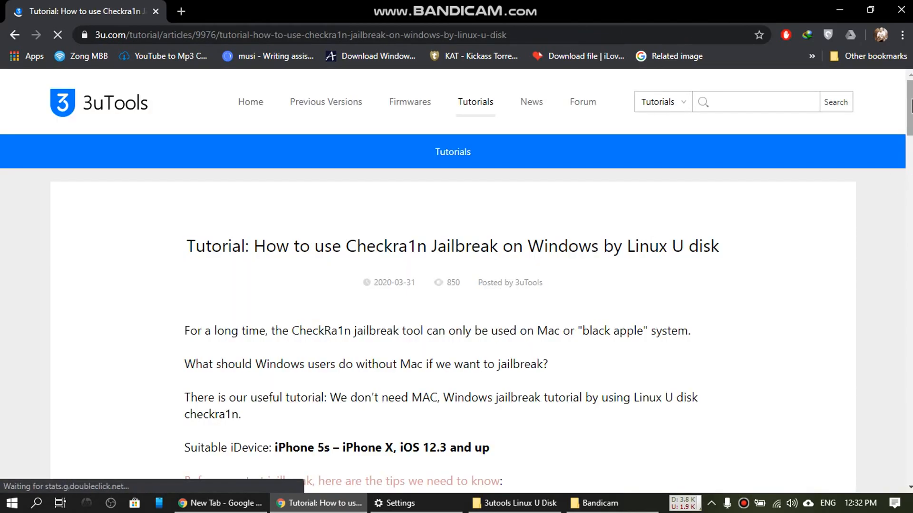
scroll(down, 3)
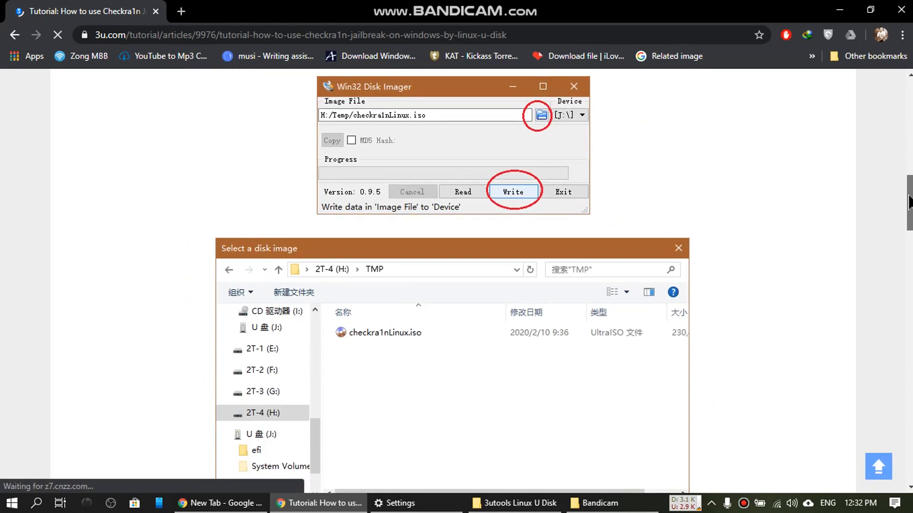
scroll(down, 3)
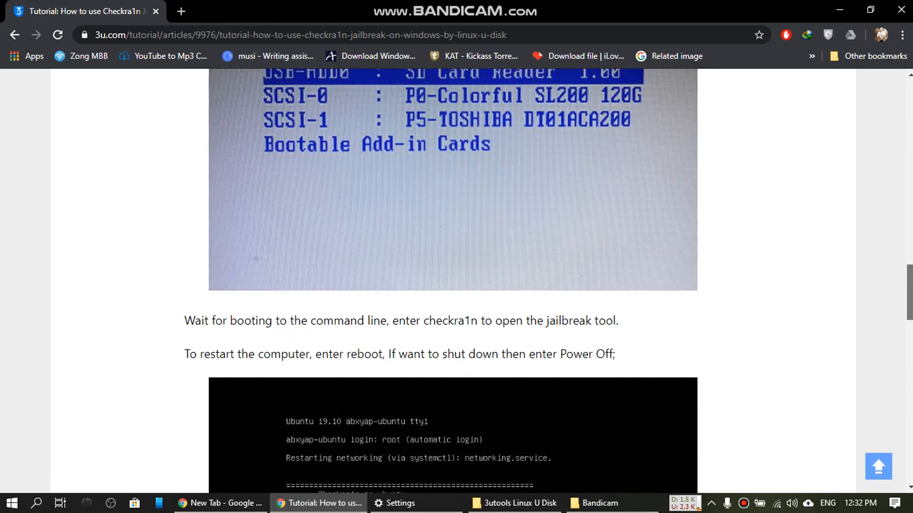
scroll(down, 3)
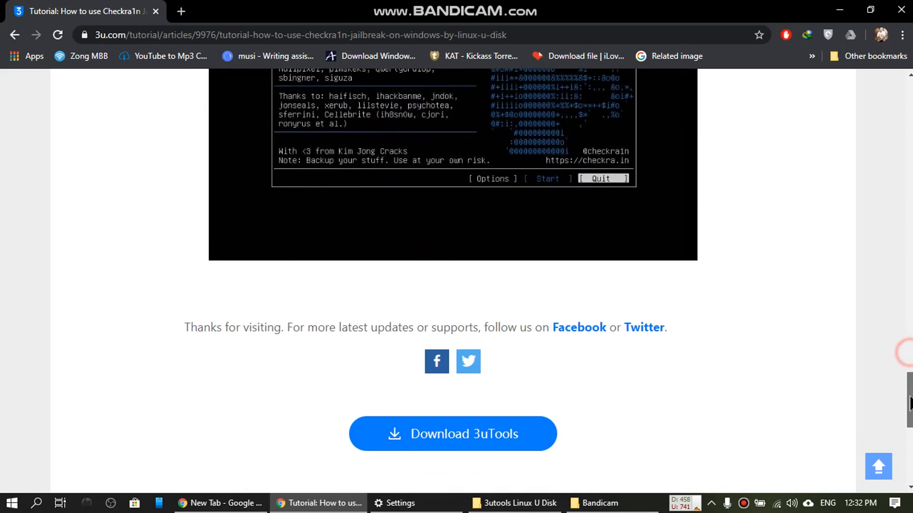
scroll(up, 3)
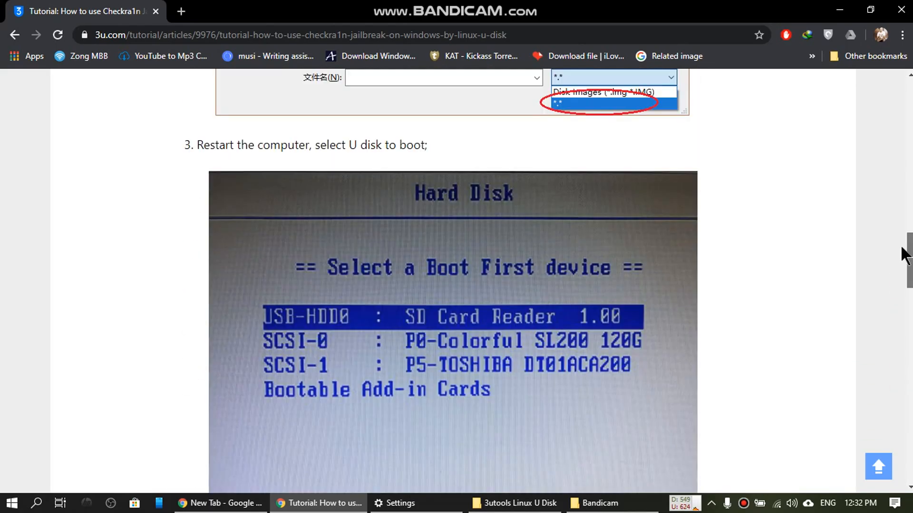
scroll(up, 3)
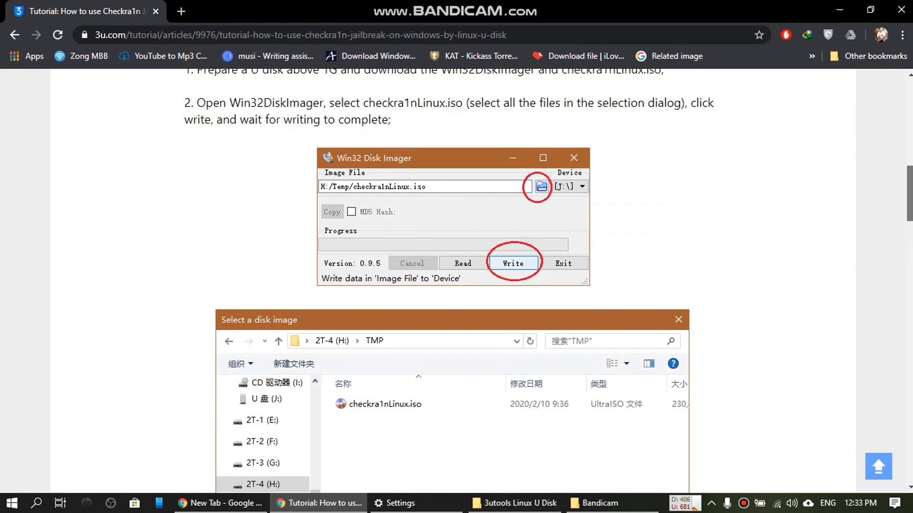
scroll(up, 3)
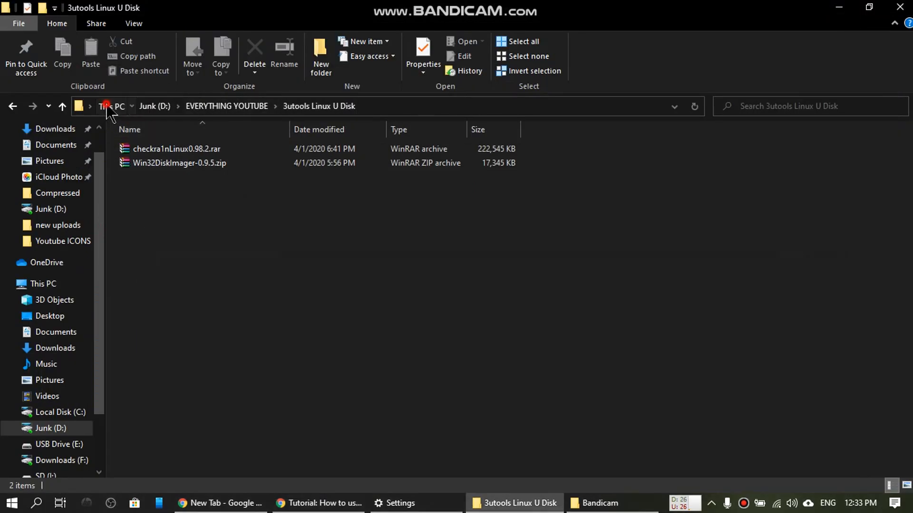
Switch to This PC, showing the empty 1.88 GB USB Drive (E:)
click(111, 106)
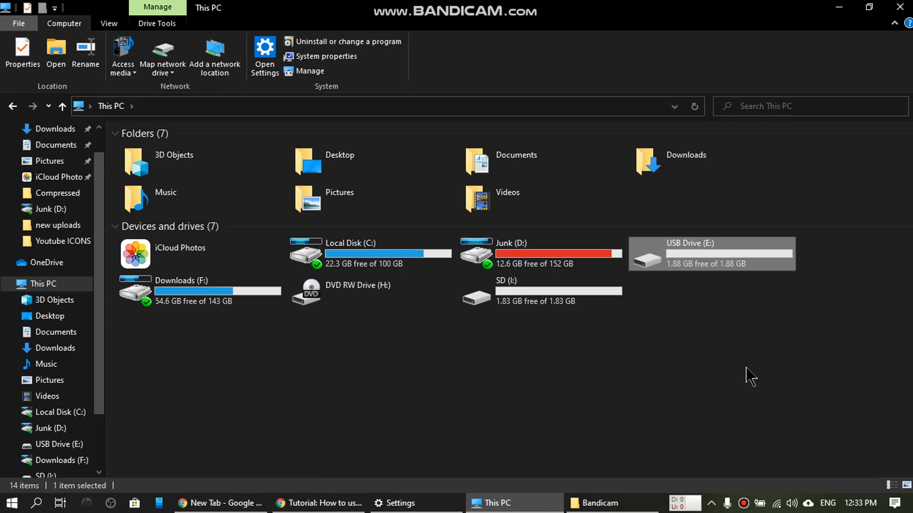
mouse_move(534, 389)
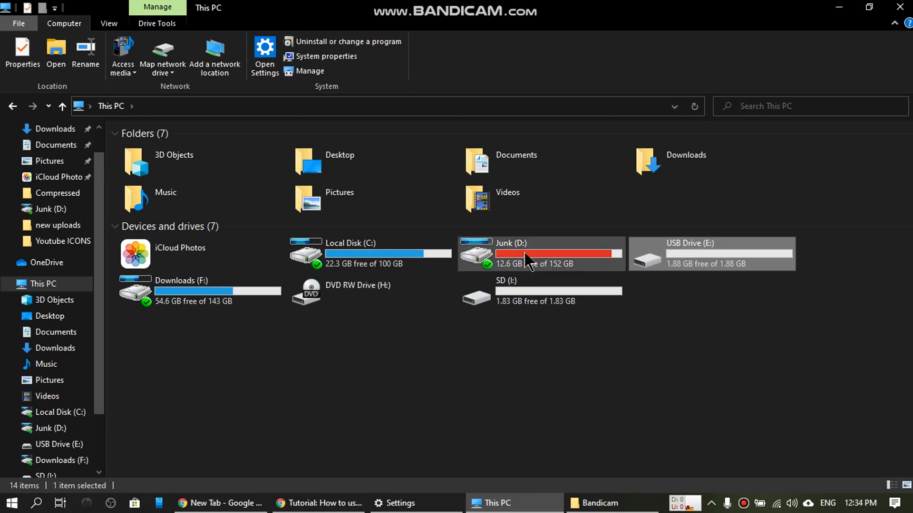
In Junk (D:) > 3utools Linux U Disk, extract Win32DiskImager-0.9.5.zip and checkra1nLinux0.98.2
double_click(511, 254)
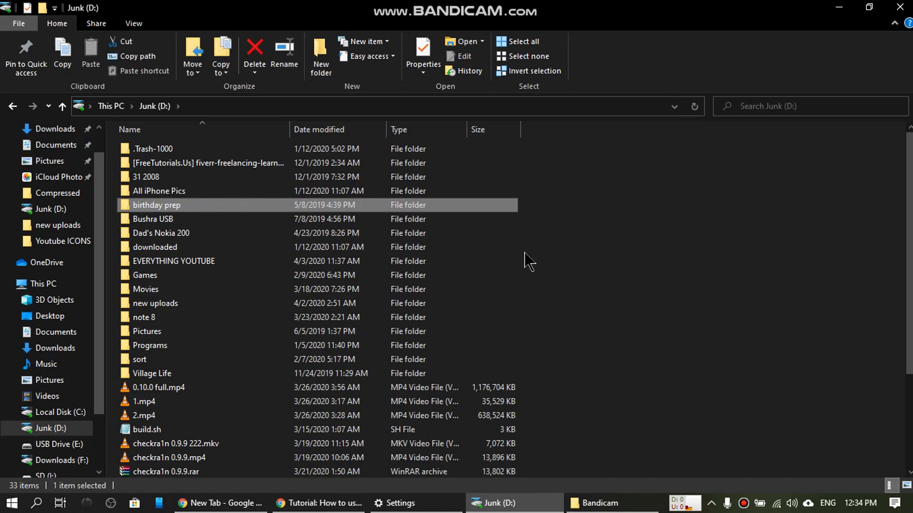
double_click(173, 261)
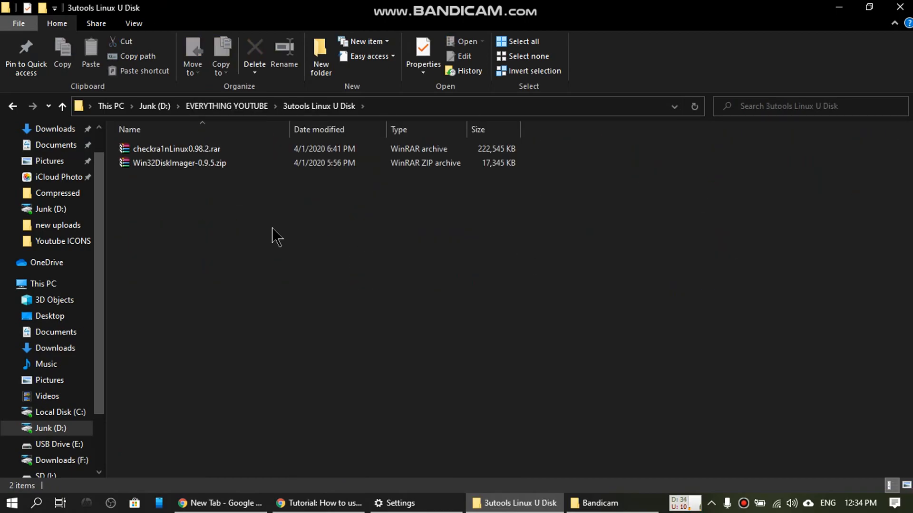
mouse_move(210, 181)
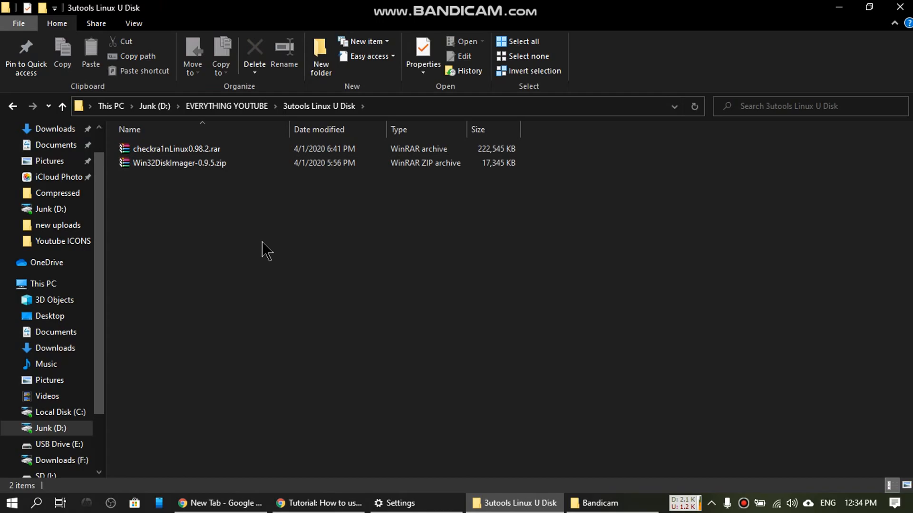
click(180, 163)
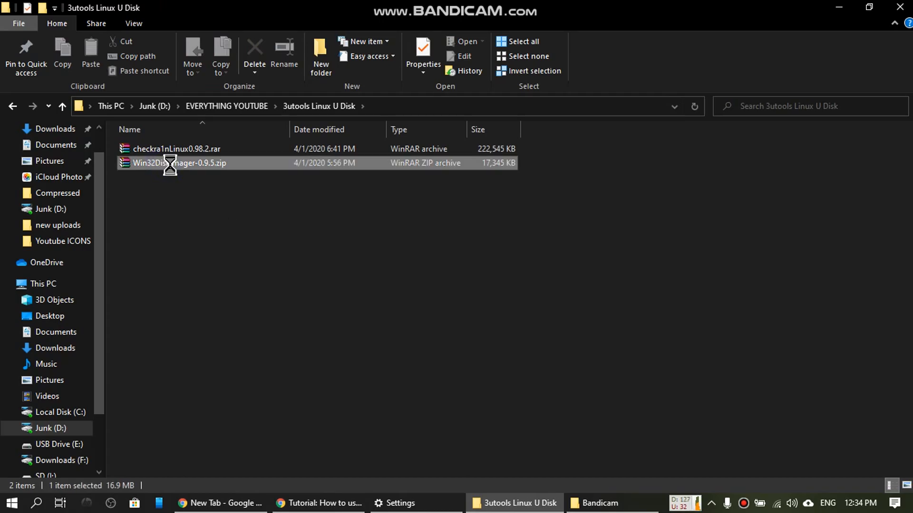
right_click(177, 163)
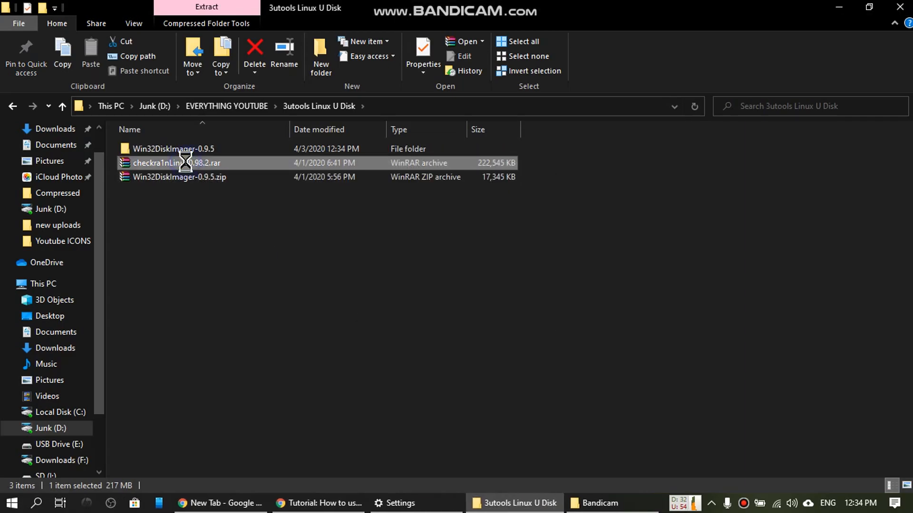
right_click(175, 163)
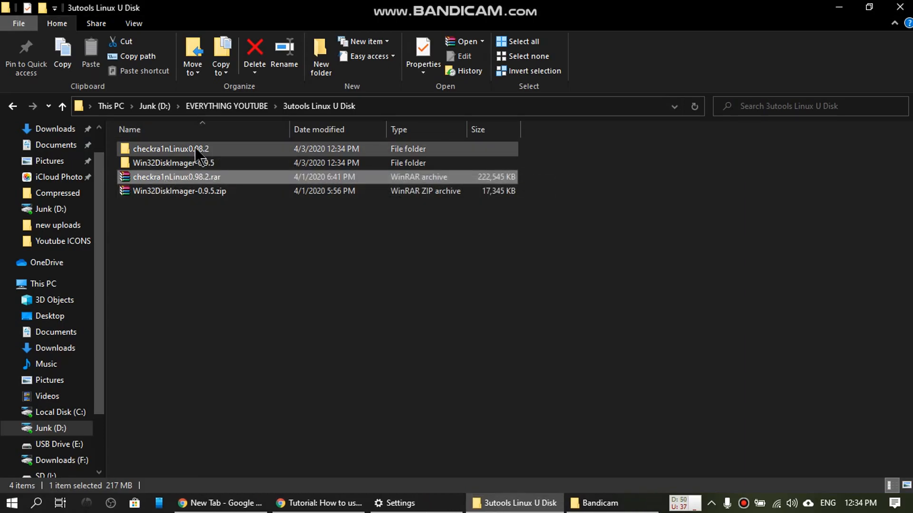
mouse_move(192, 165)
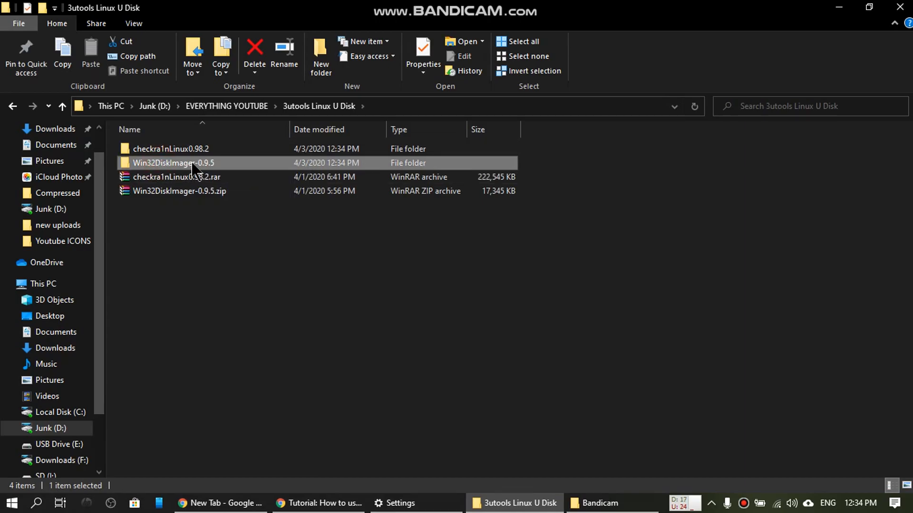
Open the Win32DiskImager-0.9.5 folder and run Win32DiskImager.exe
double_click(173, 163)
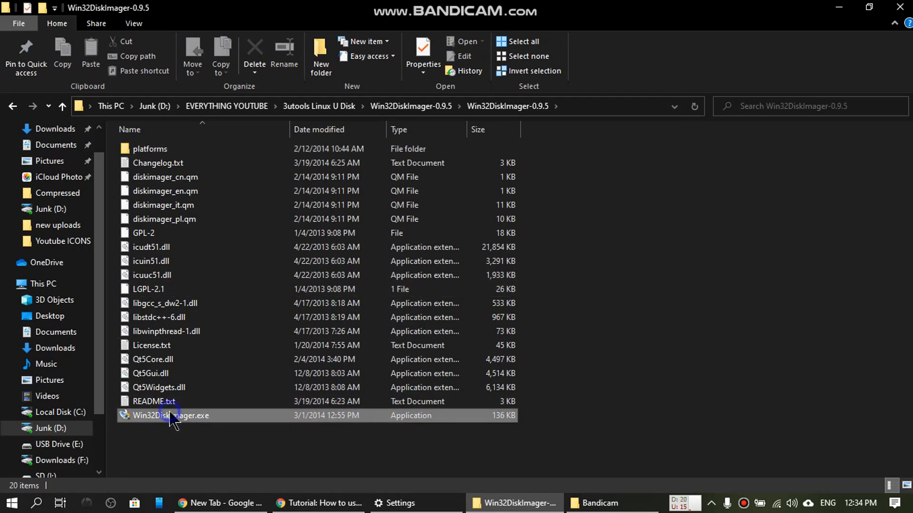
right_click(171, 416)
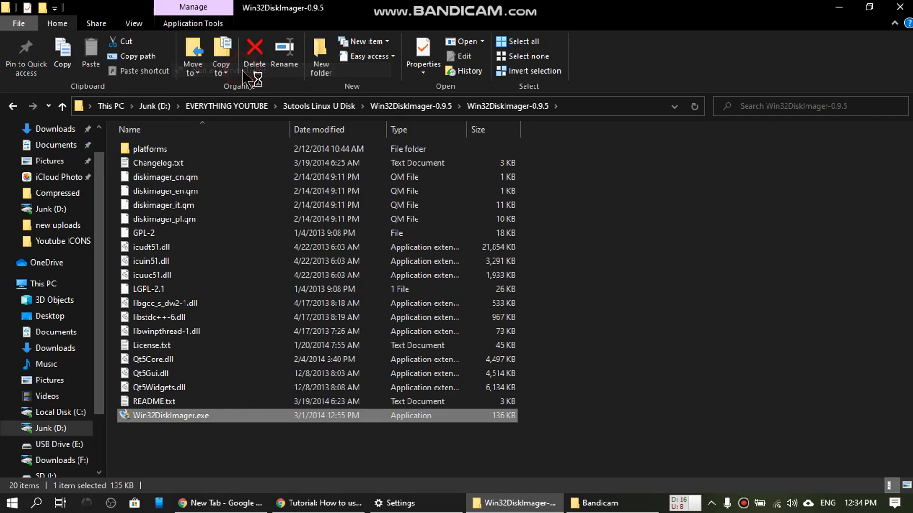
mouse_move(251, 81)
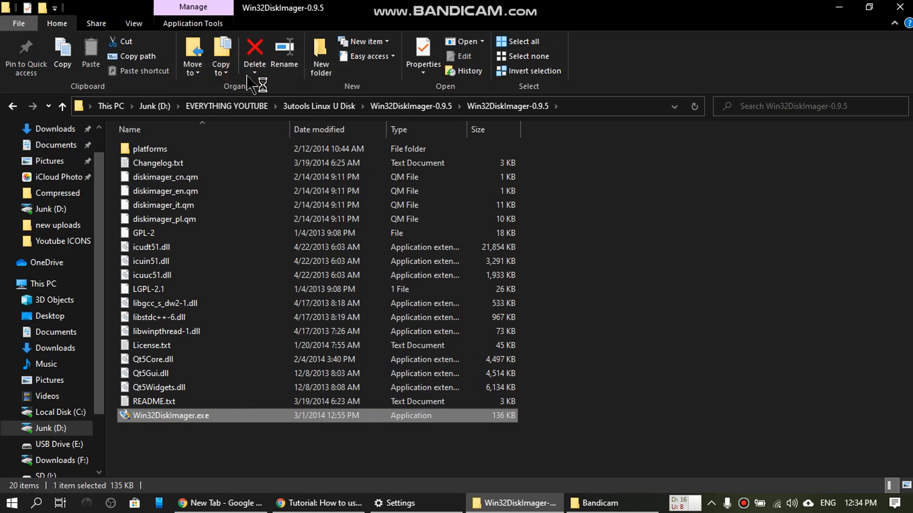
double_click(170, 415)
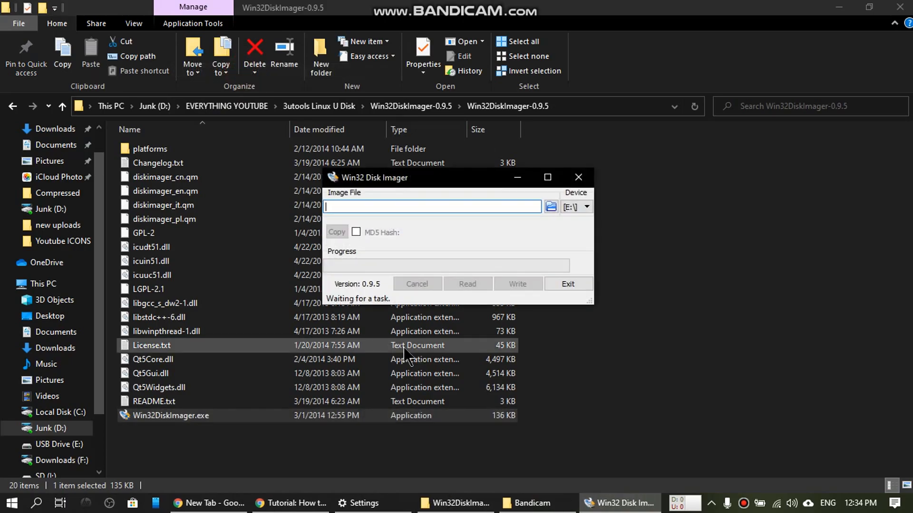
mouse_move(582, 226)
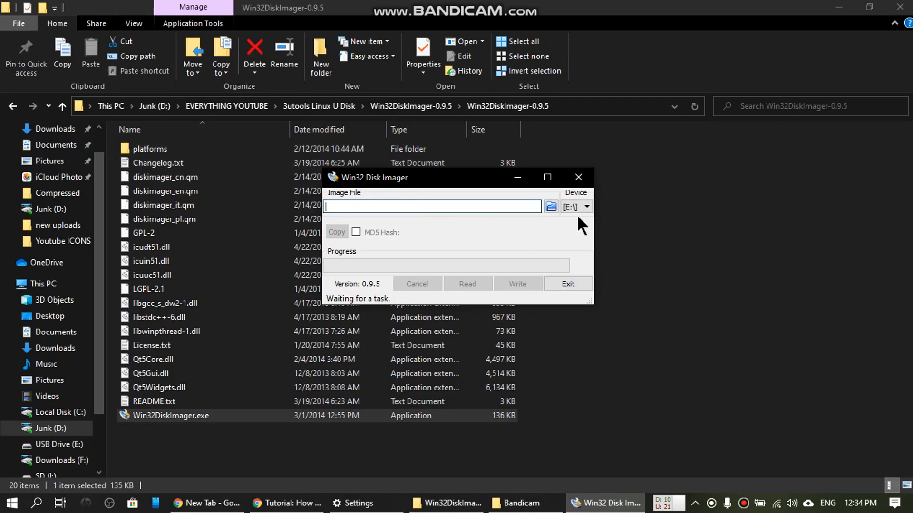
mouse_move(459, 303)
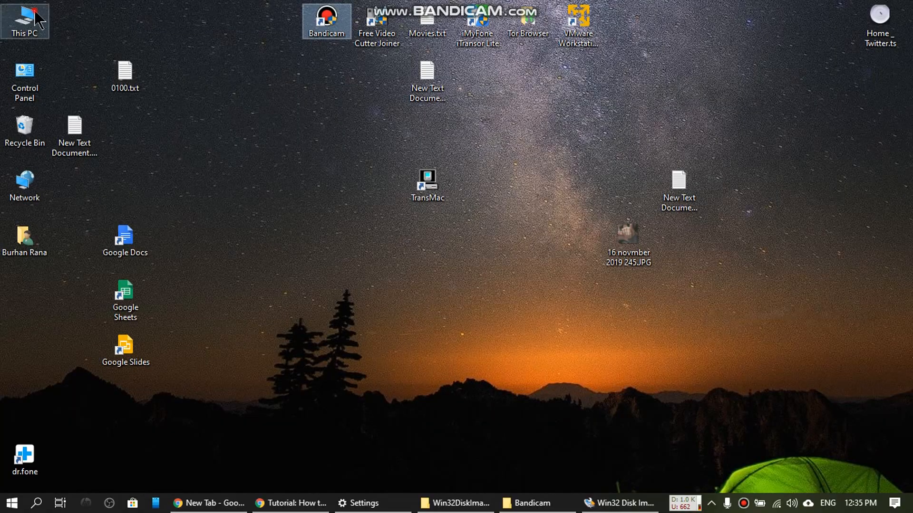
Check USB Drive (E:) in This PC and keep E:\ as the target device
double_click(24, 20)
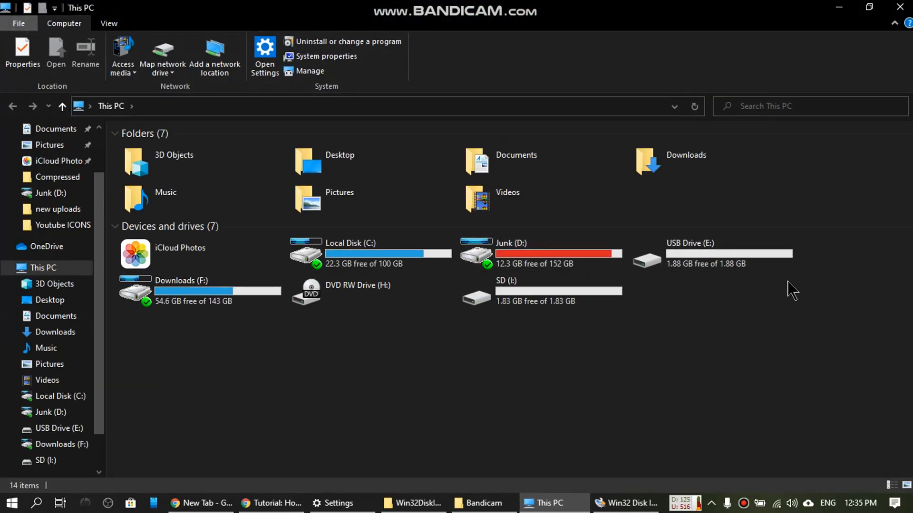
click(690, 253)
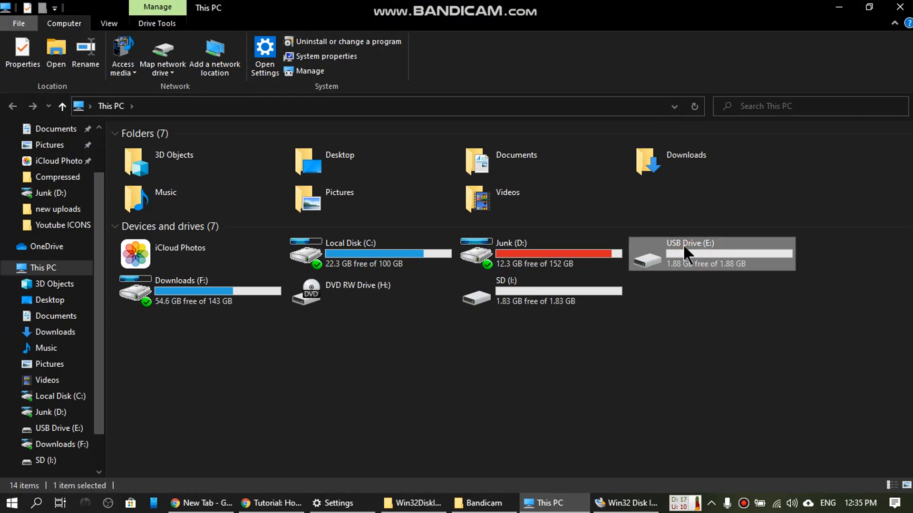
mouse_move(644, 369)
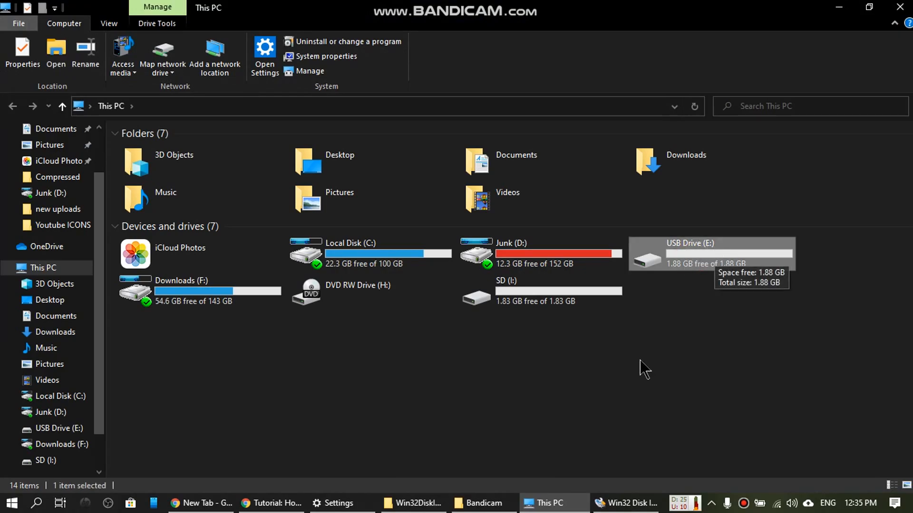
mouse_move(503, 307)
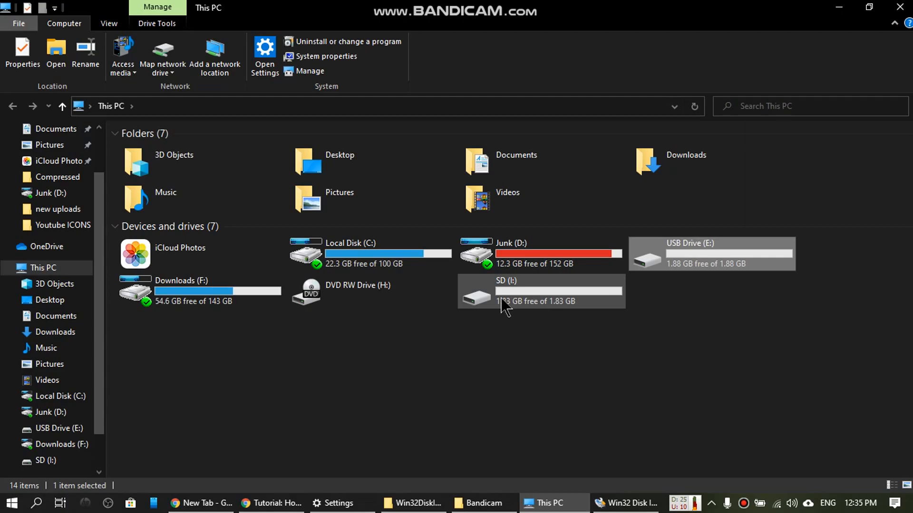
mouse_move(601, 389)
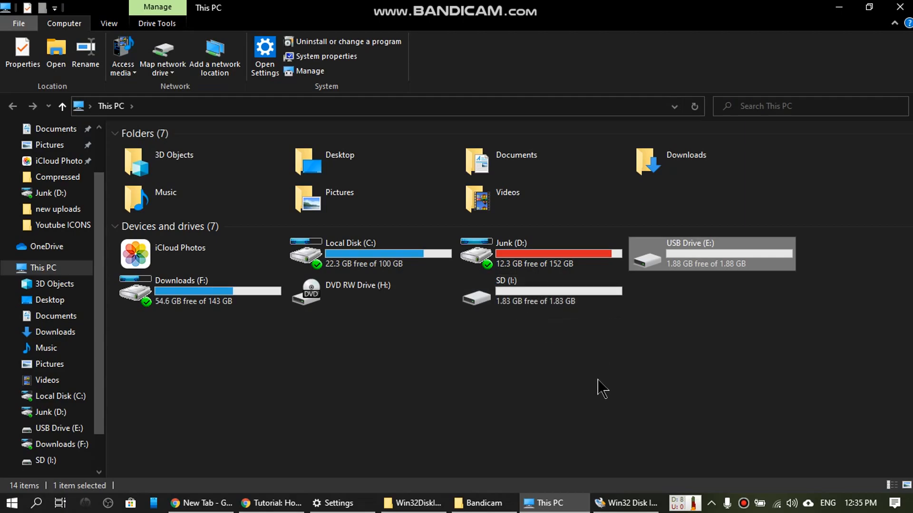
mouse_move(704, 259)
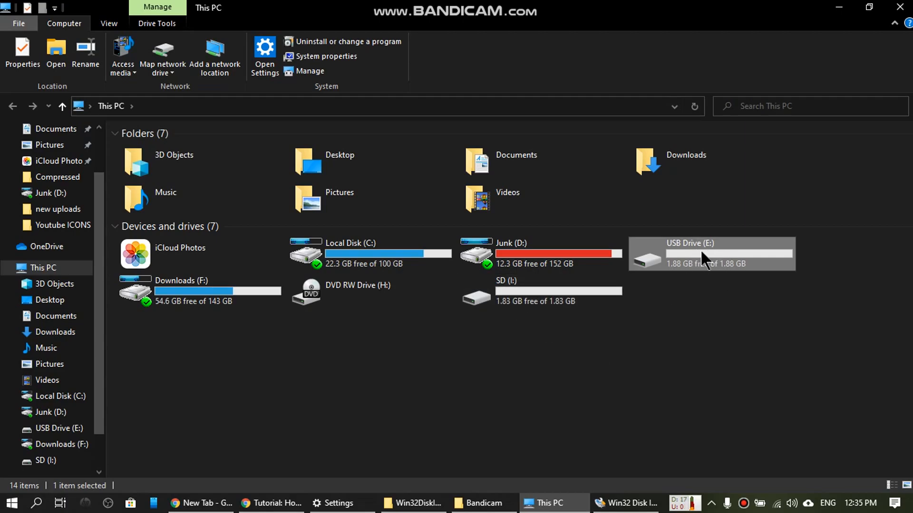
mouse_move(705, 257)
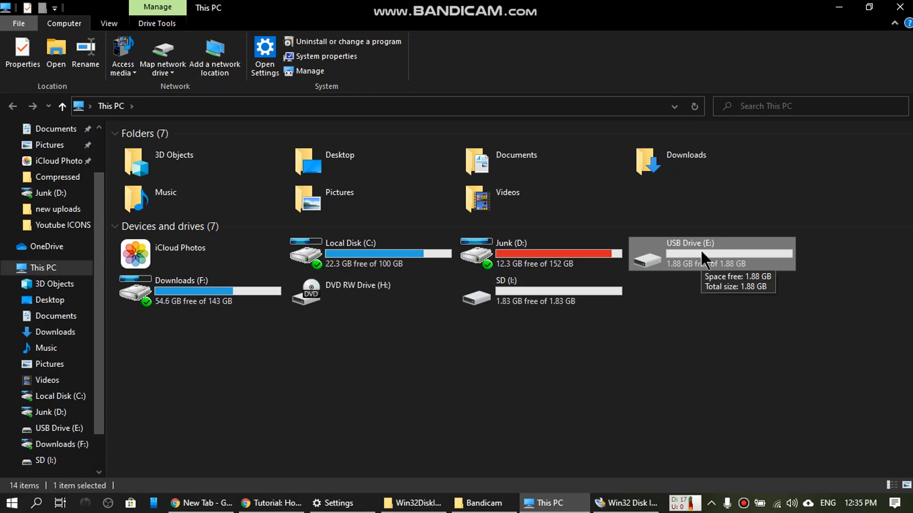
mouse_move(744, 305)
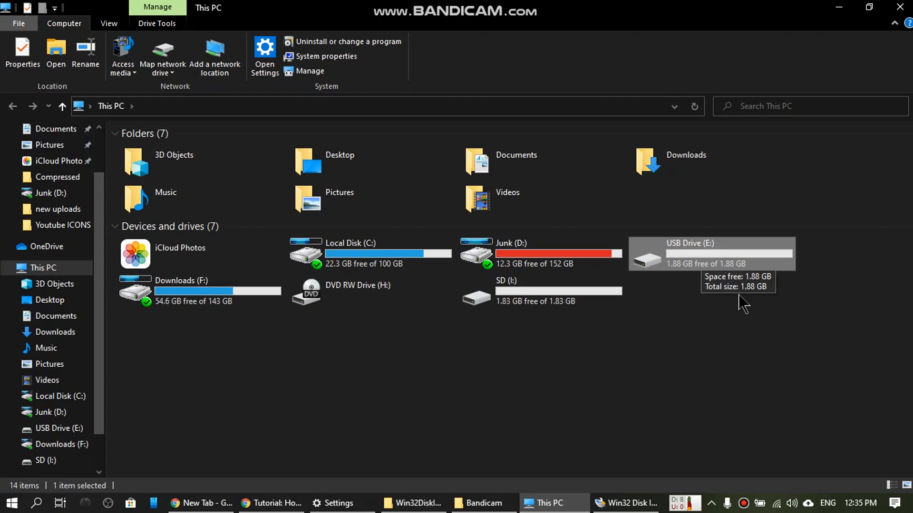
mouse_move(697, 424)
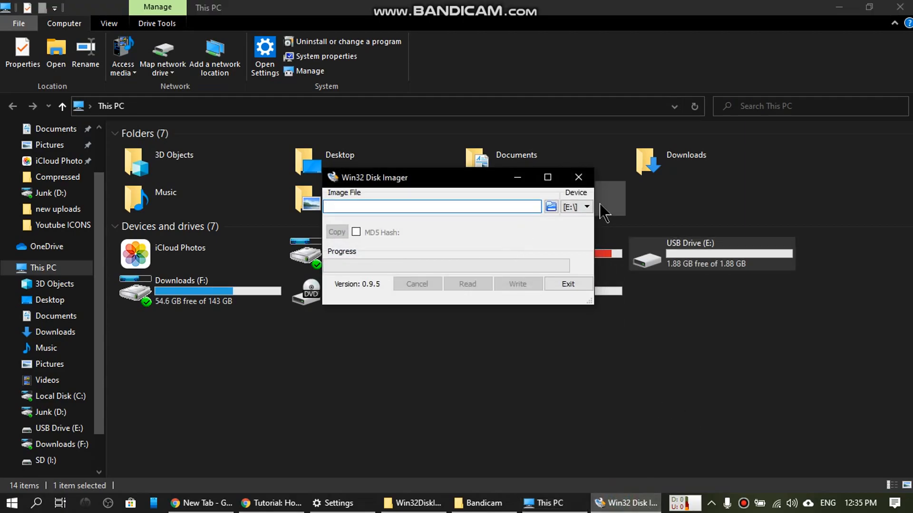
click(585, 207)
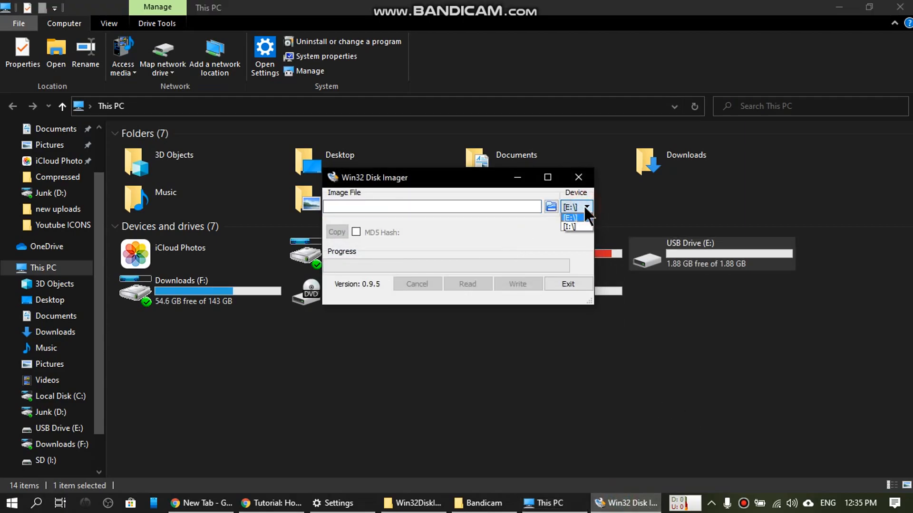
click(573, 216)
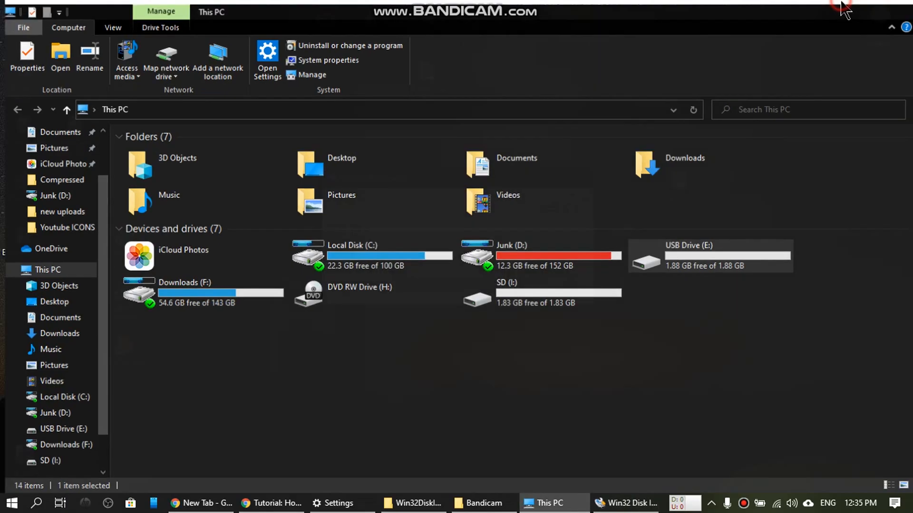
Return to Win32 Disk Imager and open the image file picker
click(415, 503)
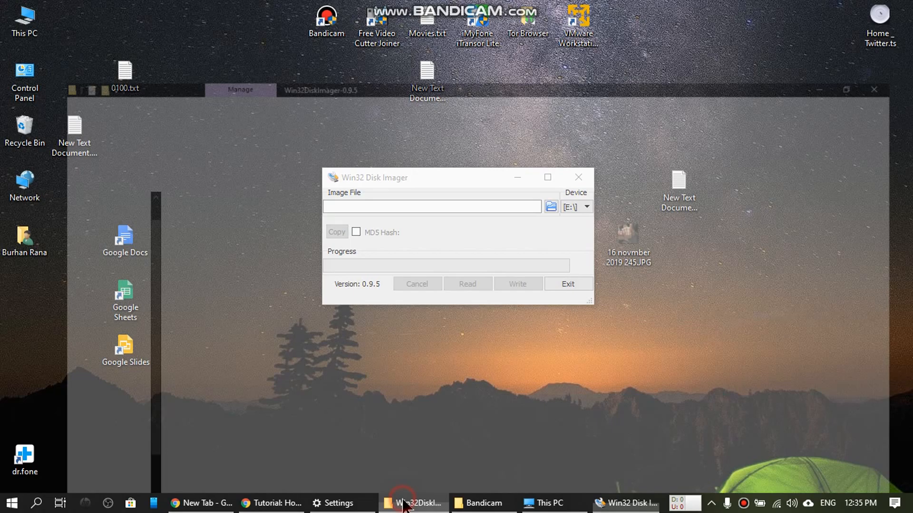
click(416, 503)
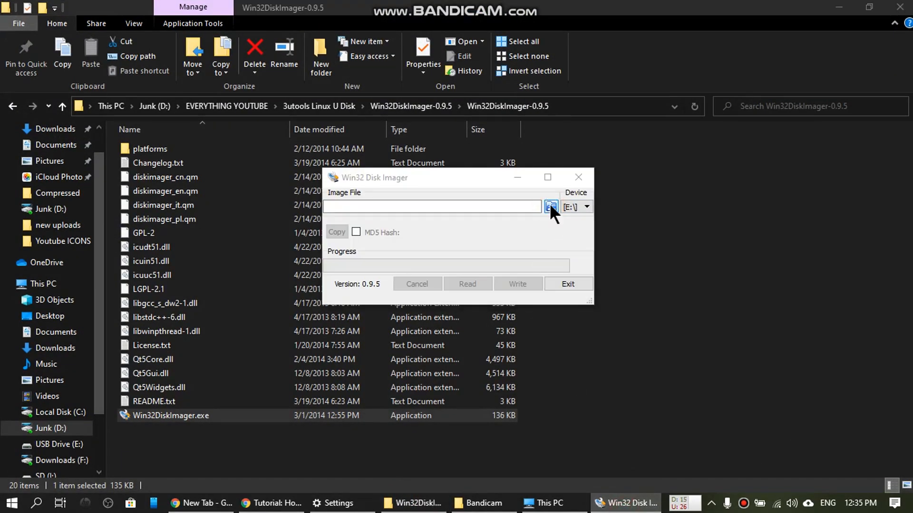
click(551, 207)
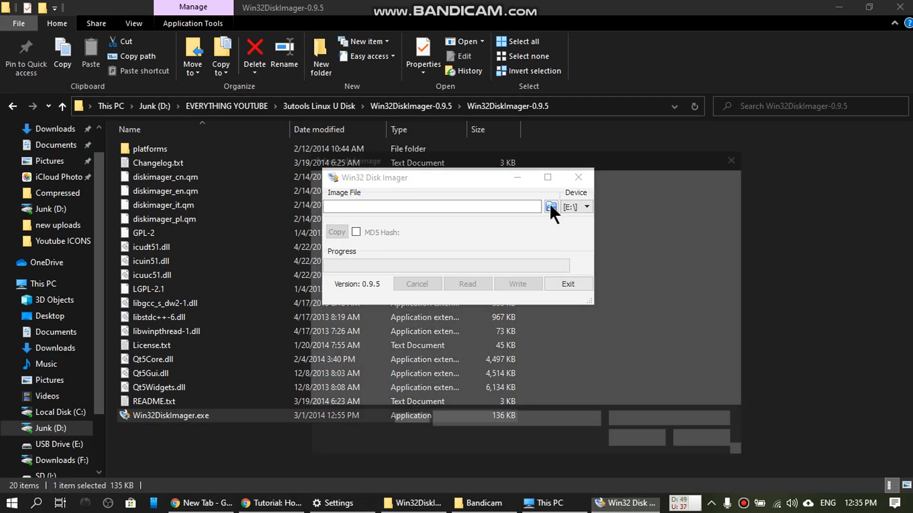
click(550, 207)
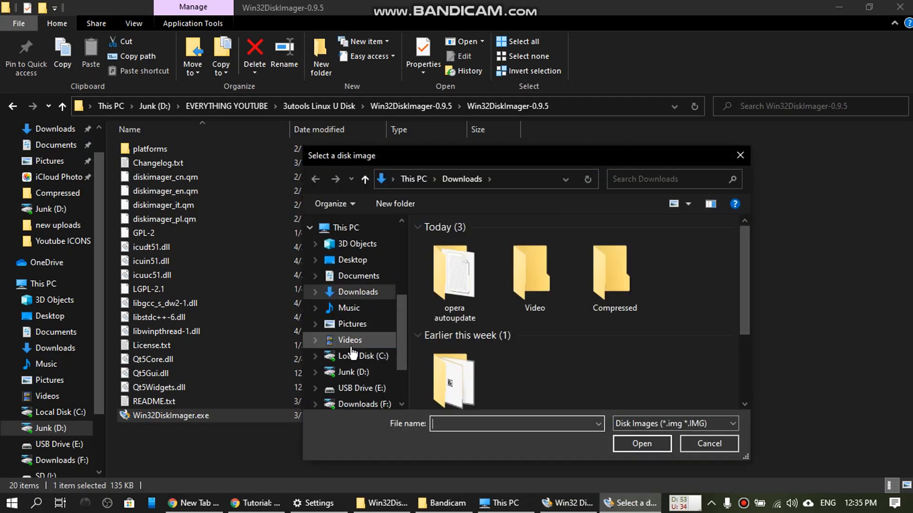
mouse_move(360, 389)
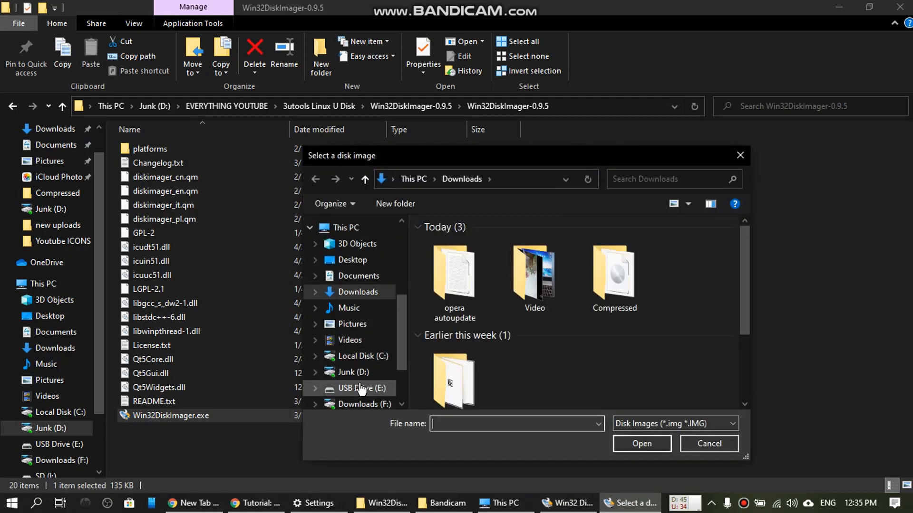
Browse to Junk (D:) > EVERYTHING YOUTUBE > 3utools Linux U Disk > checkra1nLinux0.98.2
click(353, 372)
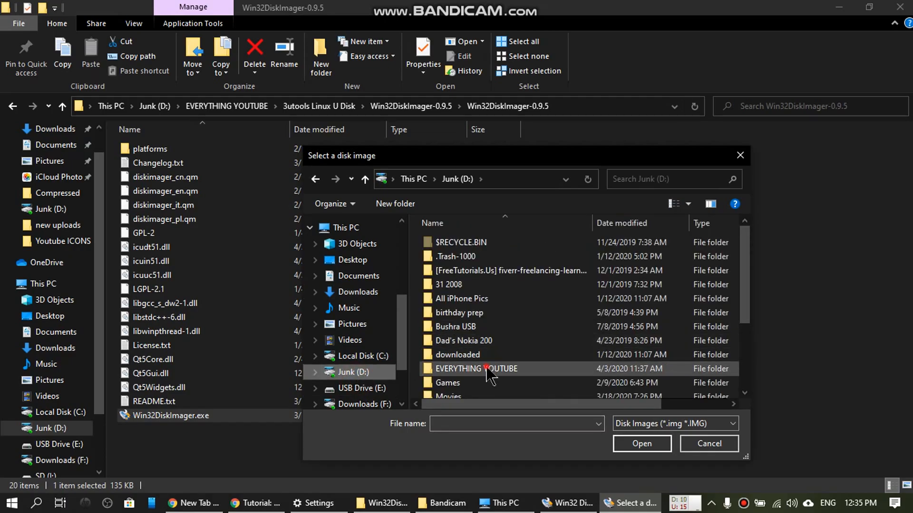
double_click(477, 368)
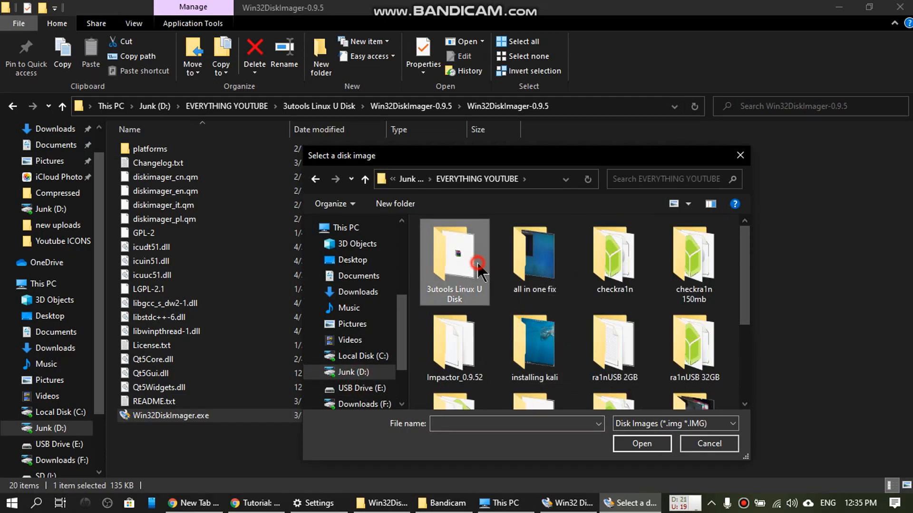
double_click(454, 262)
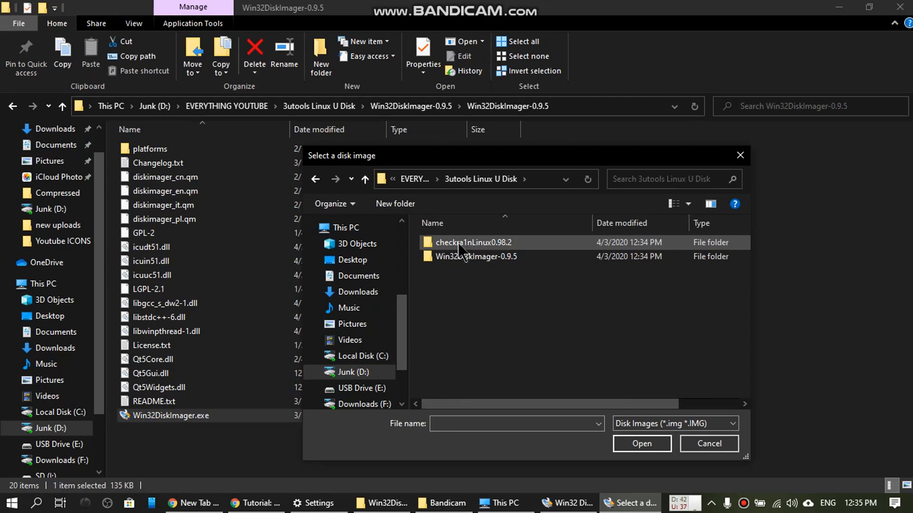
mouse_move(488, 244)
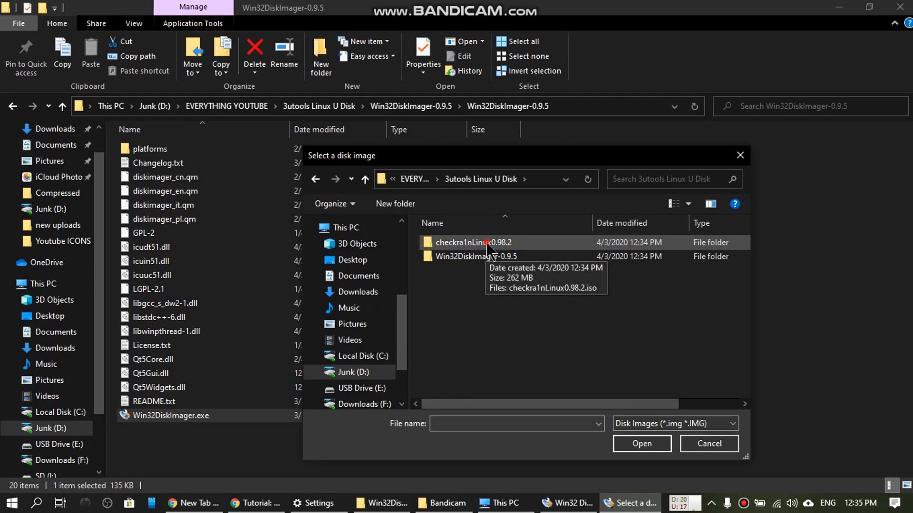
double_click(462, 242)
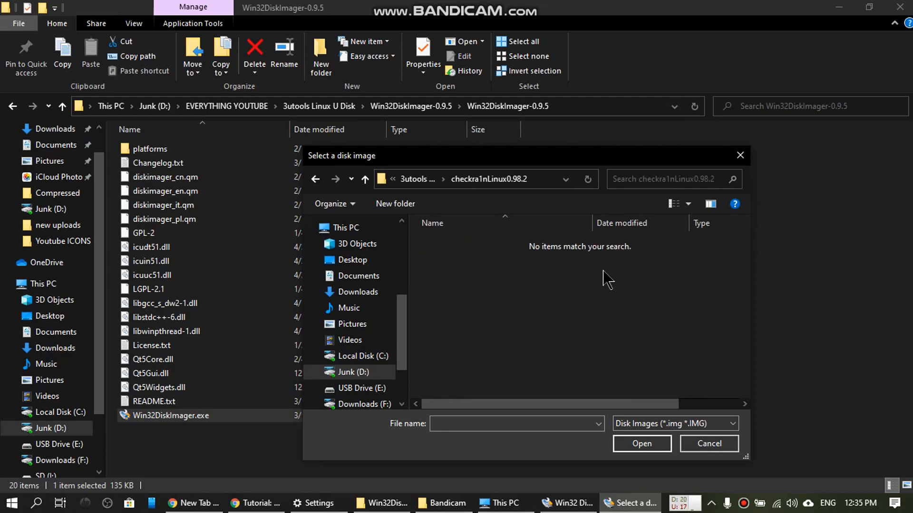
mouse_move(592, 277)
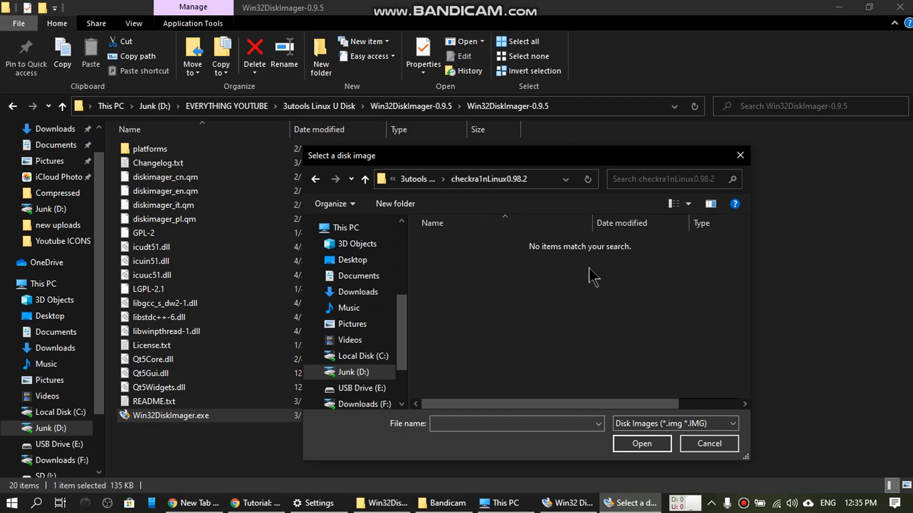
mouse_move(708, 435)
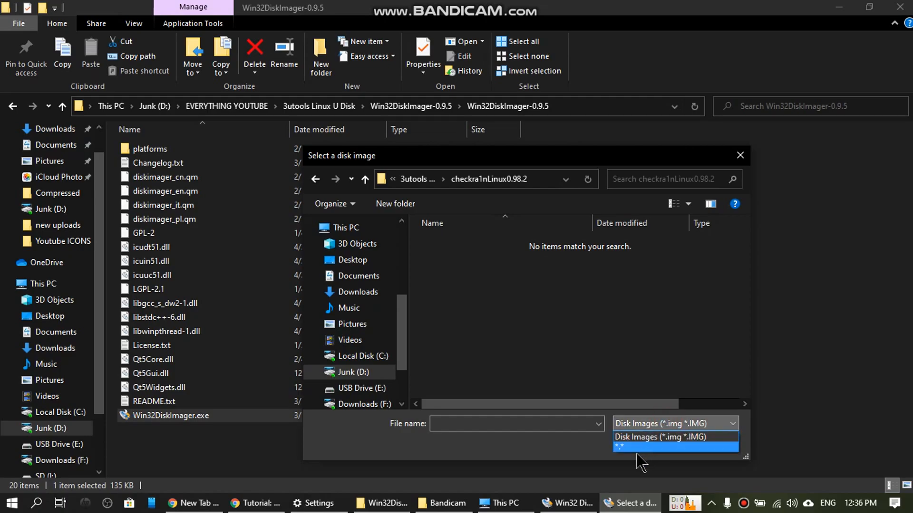
mouse_move(626, 456)
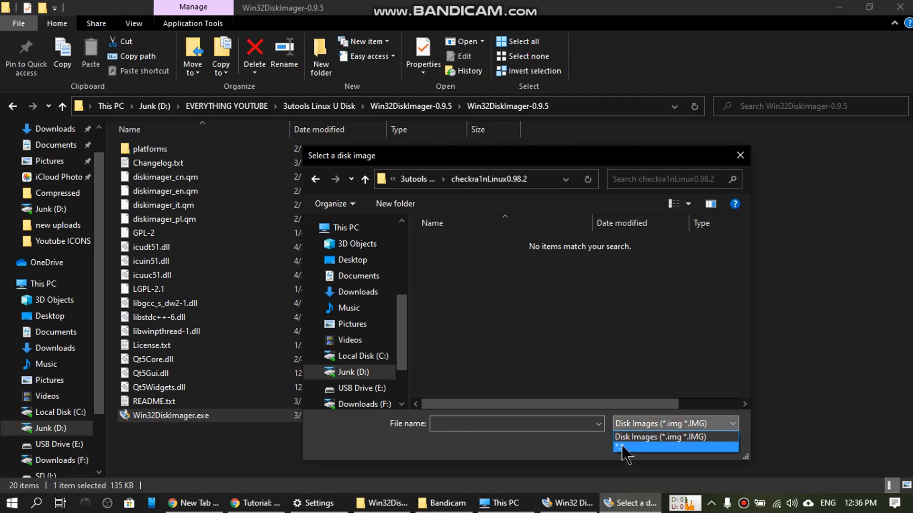
Show all file types and load checkra1nLinux0.98.2.iso as the image file
click(622, 448)
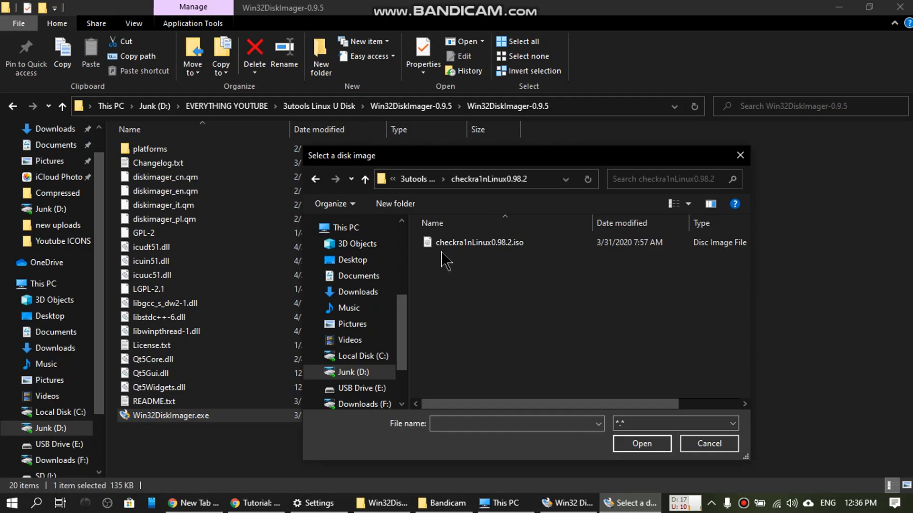
click(478, 242)
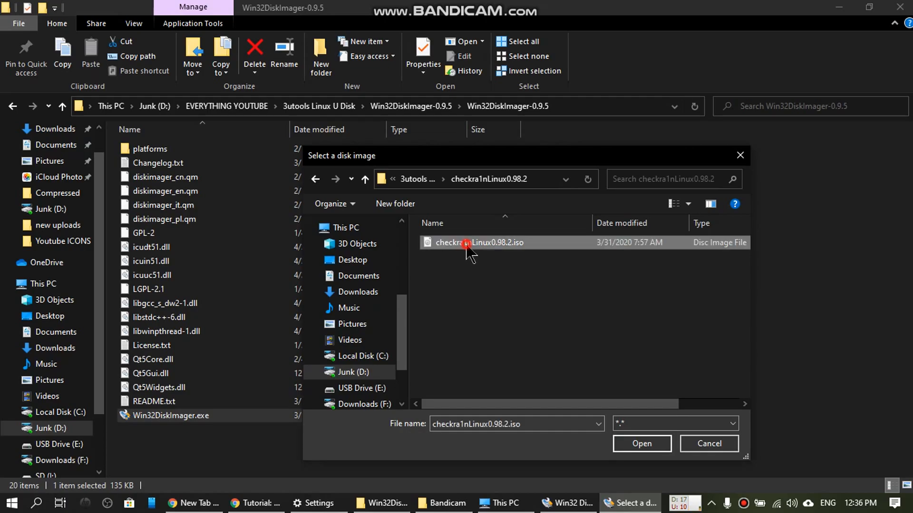
click(641, 444)
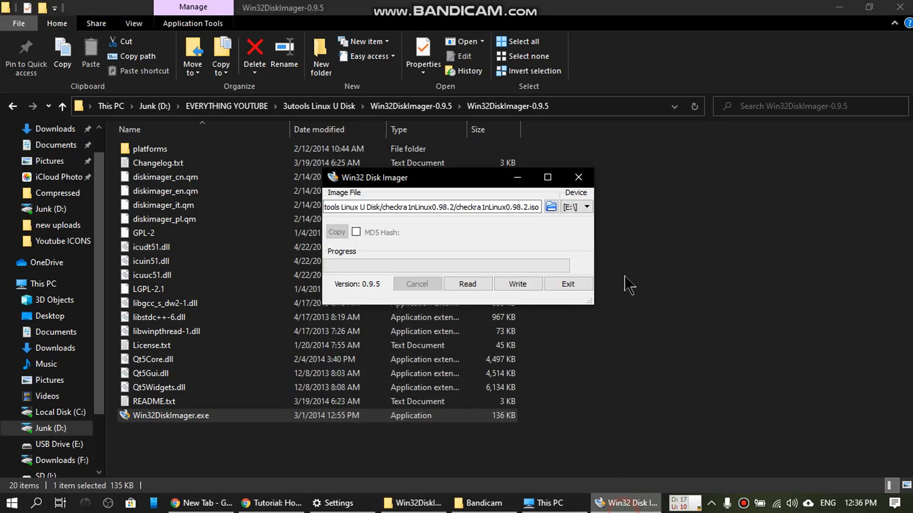
mouse_move(483, 234)
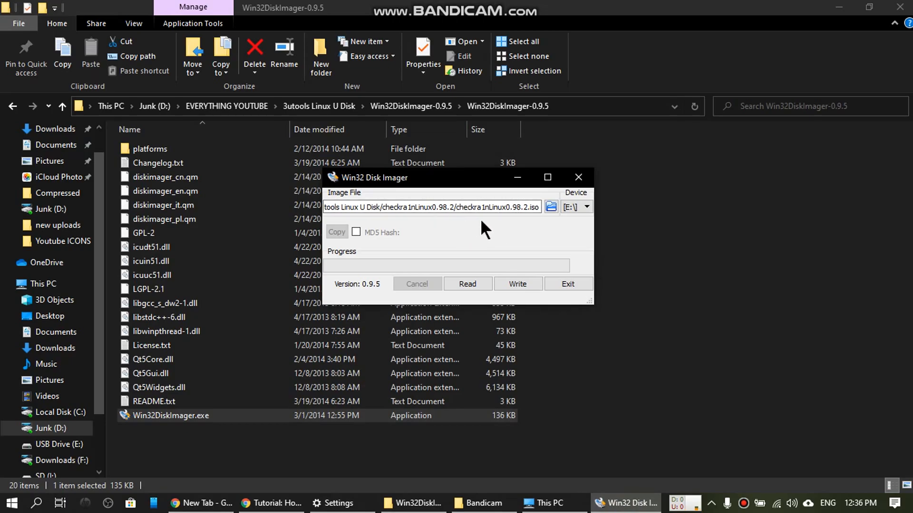
mouse_move(518, 284)
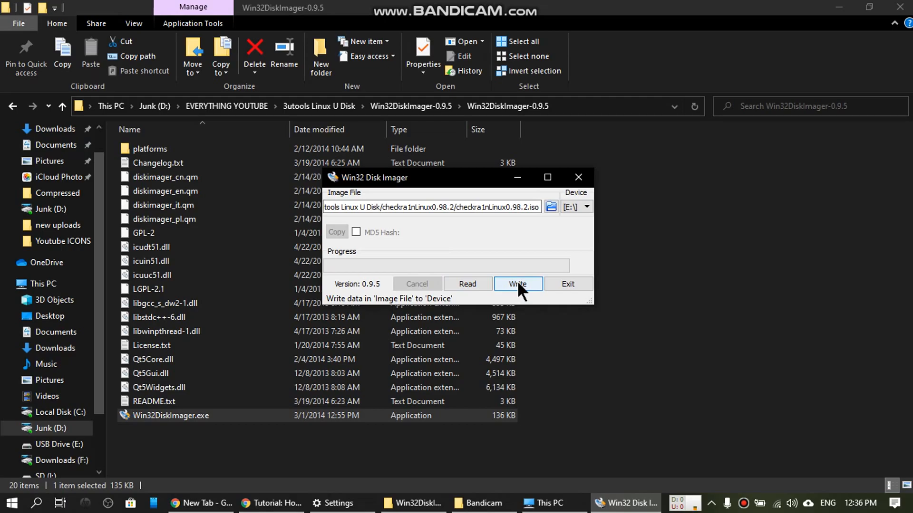
Write the ISO to E:, confirm the overwrite, and dismiss Write Successful
click(516, 284)
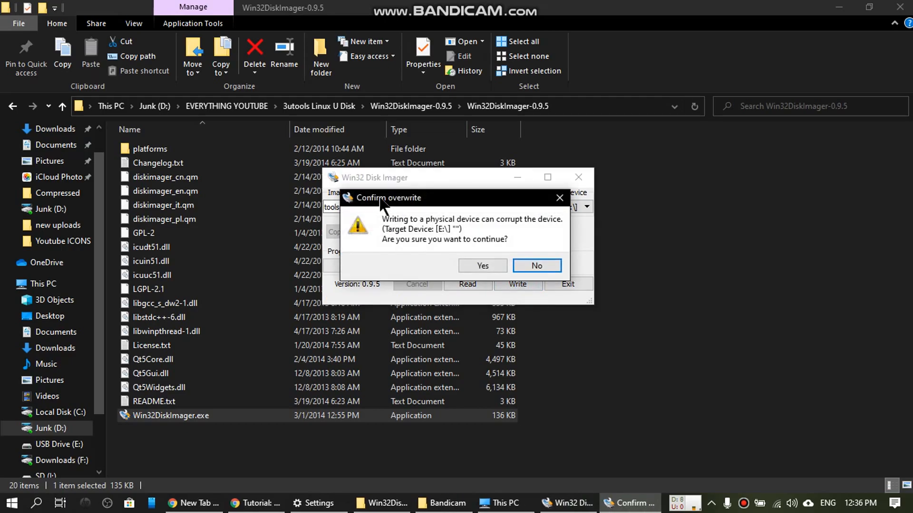
mouse_move(459, 293)
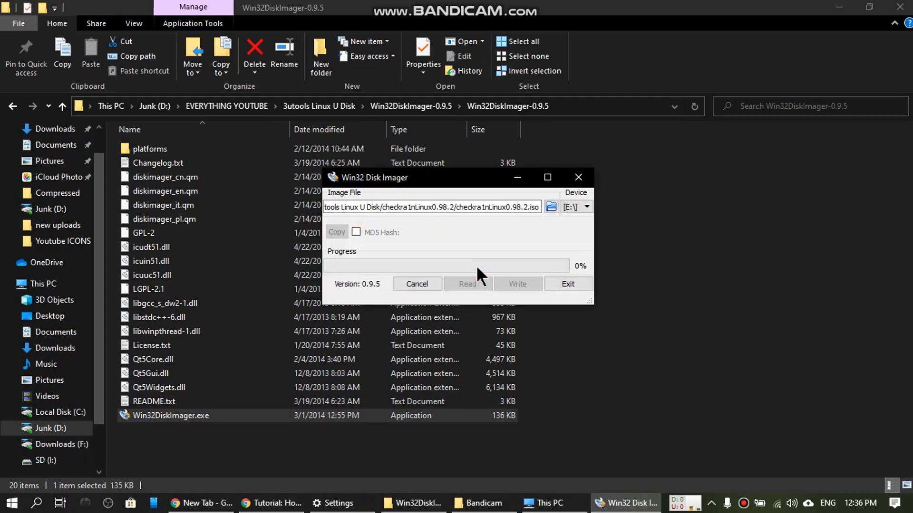
click(516, 284)
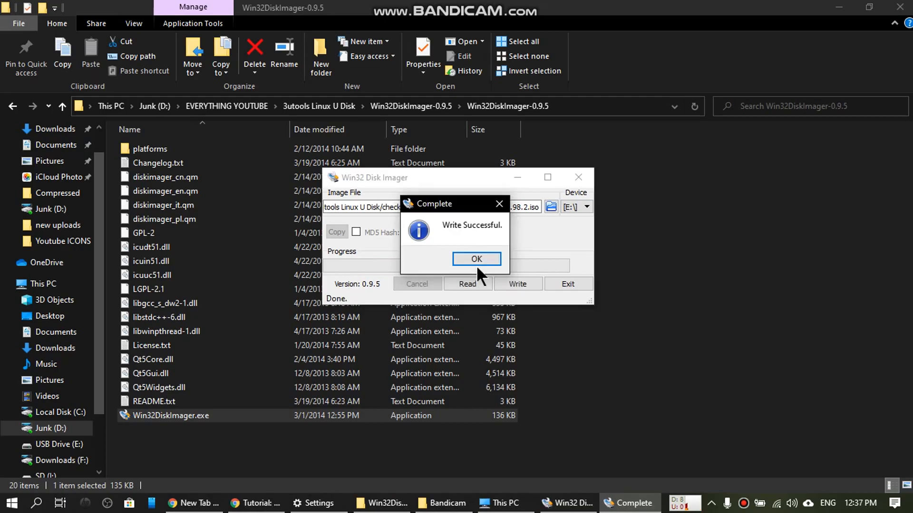
mouse_move(443, 261)
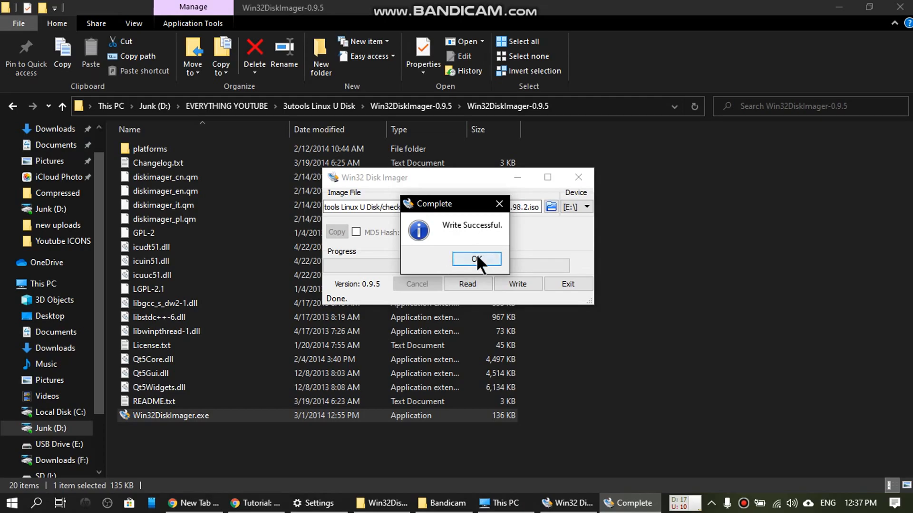
click(477, 259)
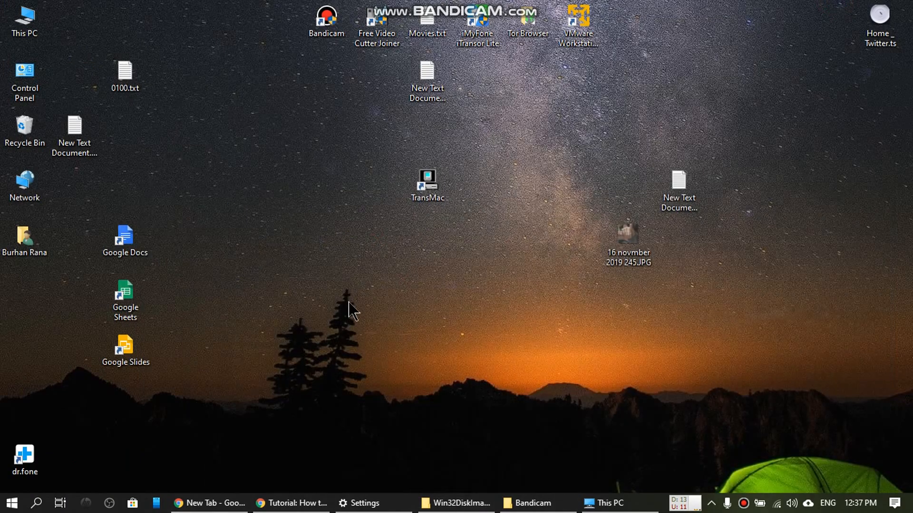
mouse_move(442, 283)
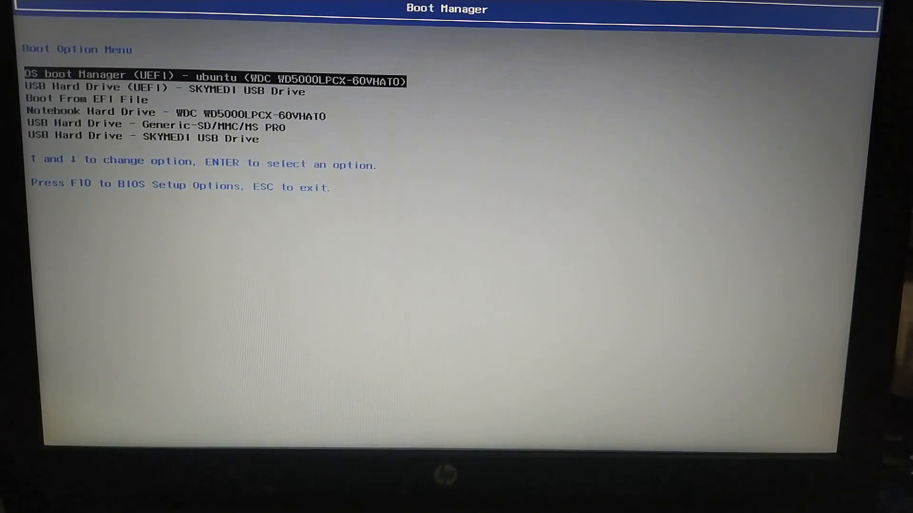
Step past Generic-SD/MMC/MS PRO and Boot From EFI File to the legacy, then UEFI, SKYMEDI entries
key(down)
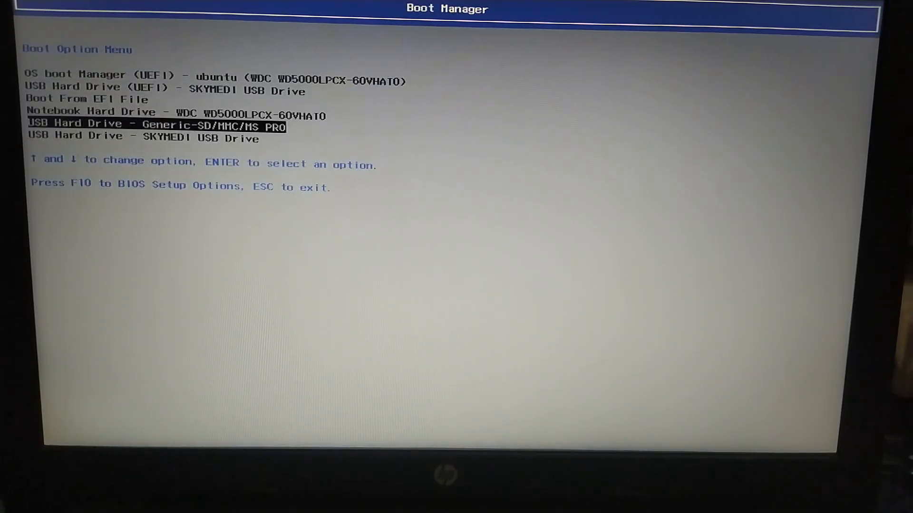
key(Up)
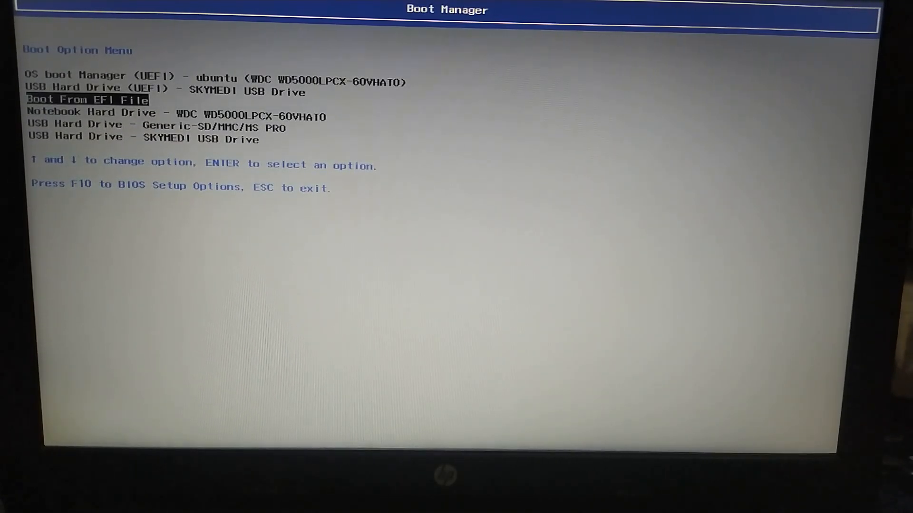
key(Down)
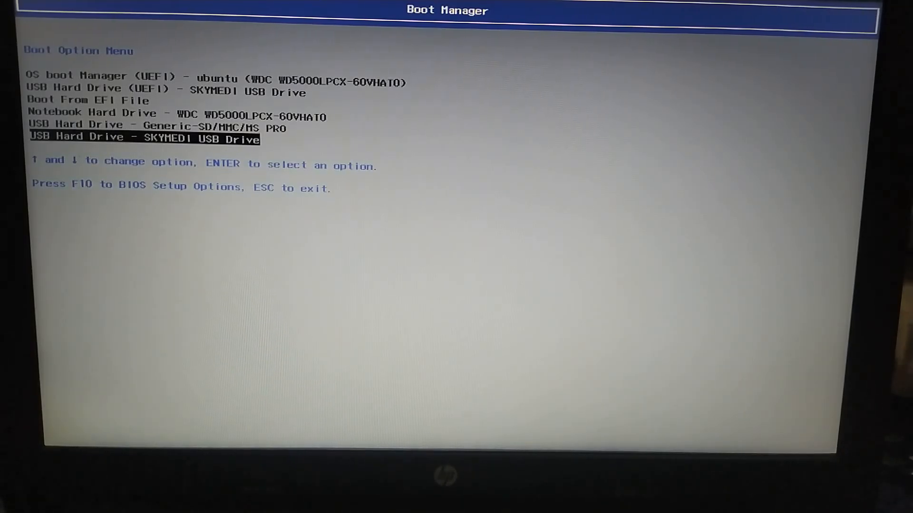
key(up)
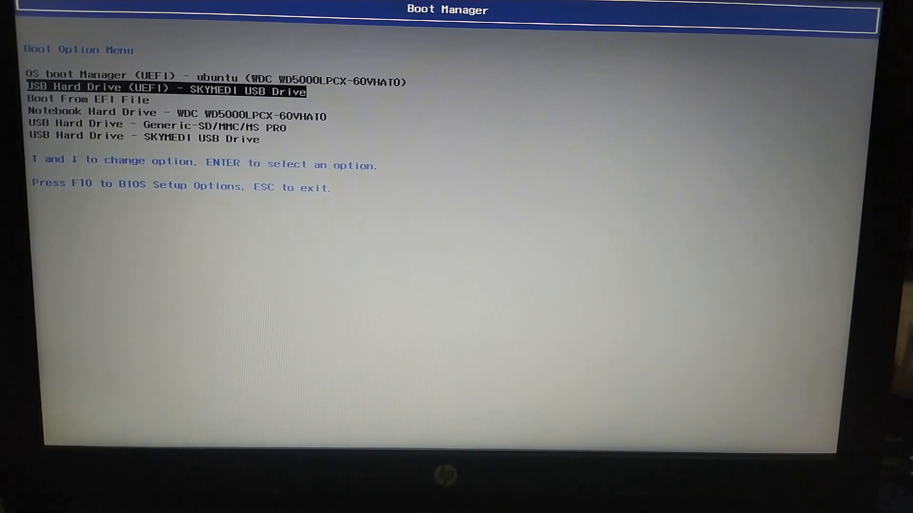
key(Down)
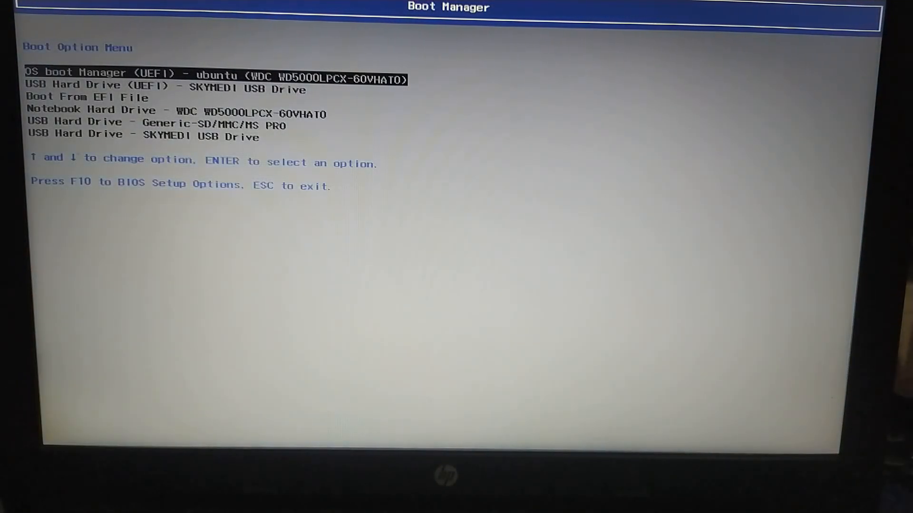
Cycle past Boot From EFI File, legacy SKYMEDI and Generic-SD/MMC/MS PRO to SKYMEDI UEFI
key(Down)
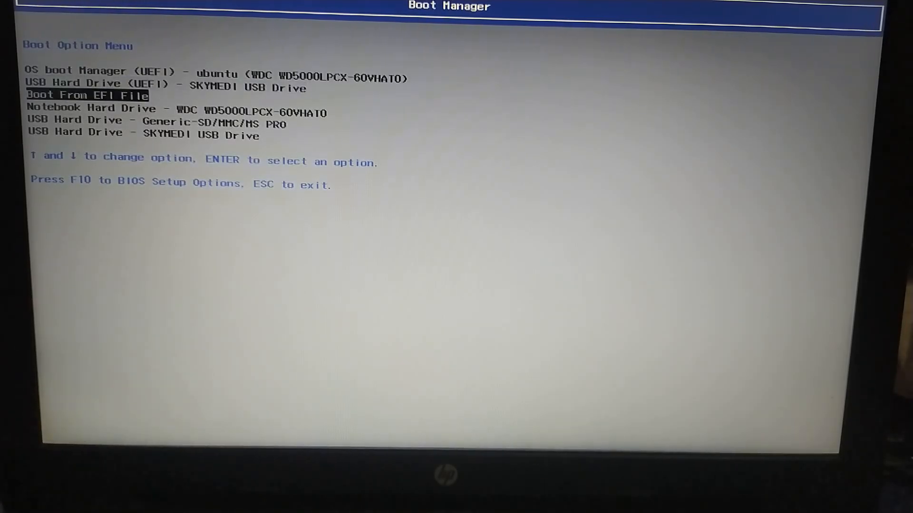
key(Down)
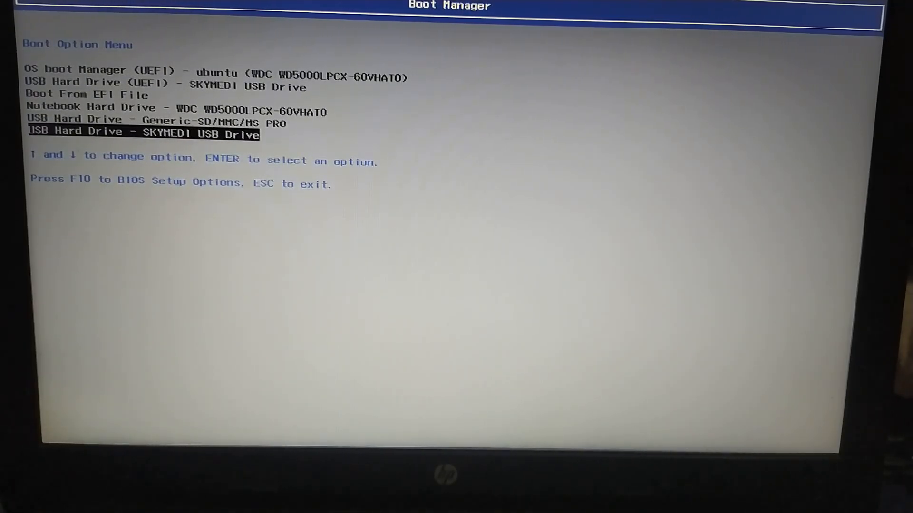
key(Up)
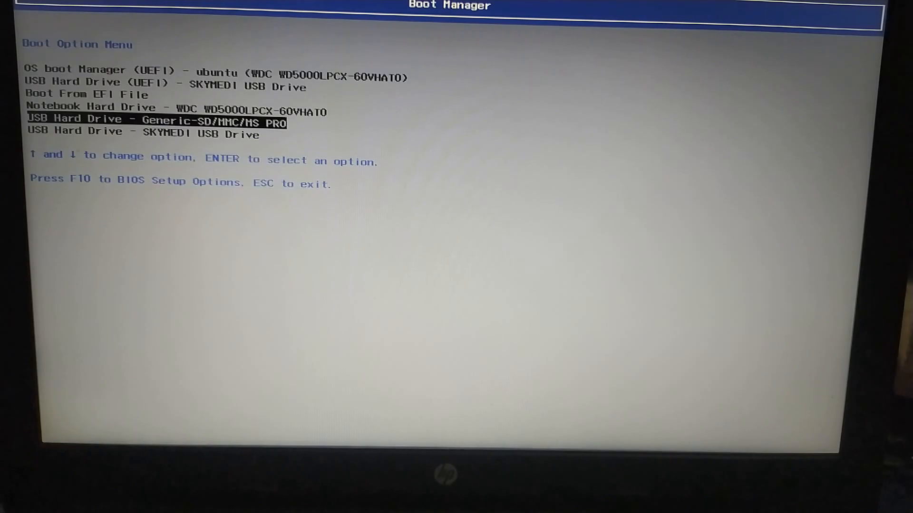
key(up)
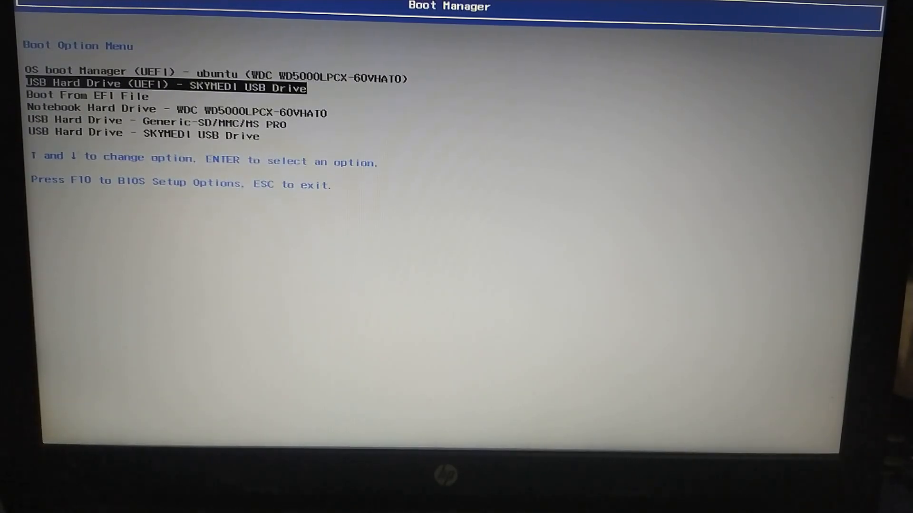